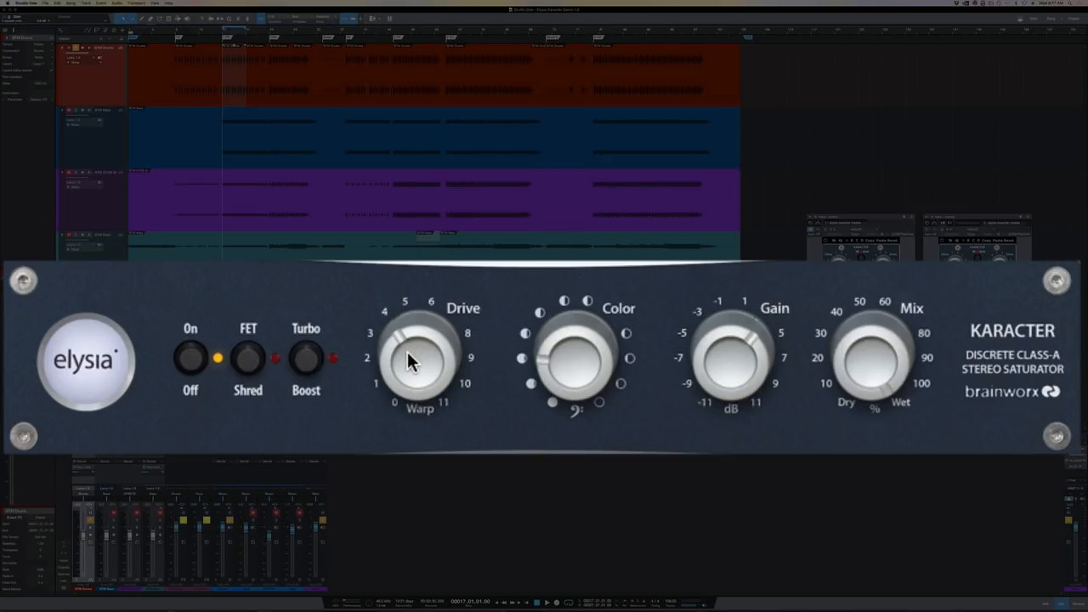
{"action": "mouse_move", "coordinate": [569, 378]}
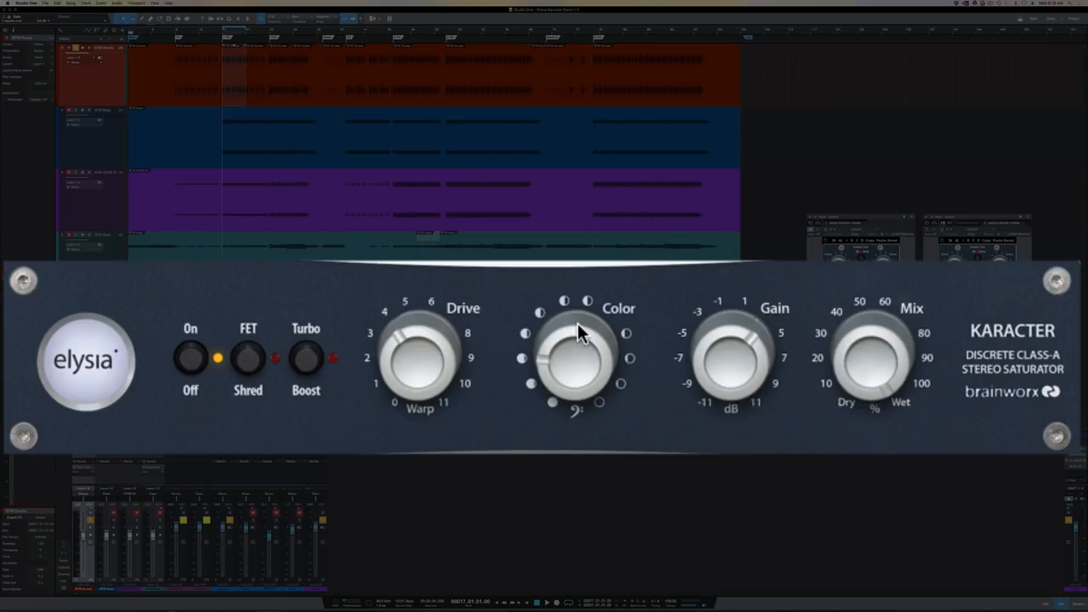
{"action": "mouse_move", "coordinate": [547, 347]}
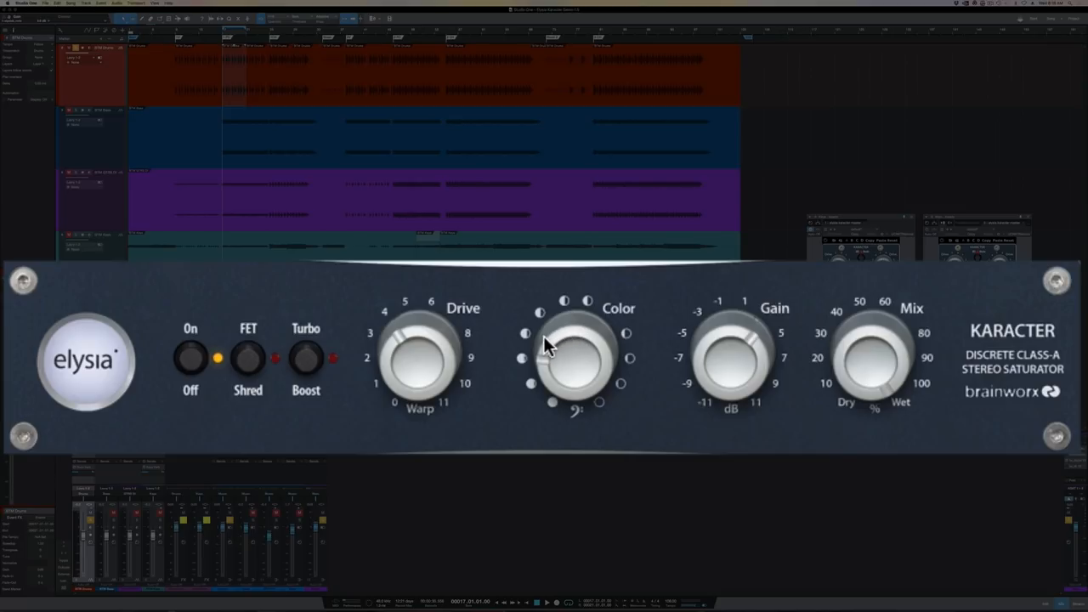
{"action": "mouse_move", "coordinate": [541, 367]}
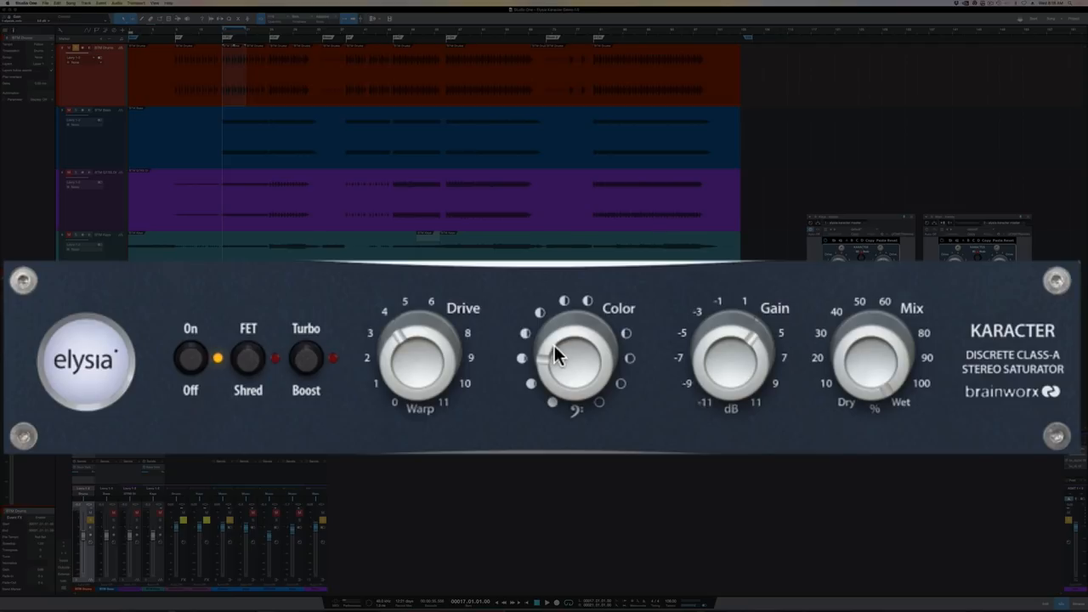
{"action": "mouse_move", "coordinate": [619, 364]}
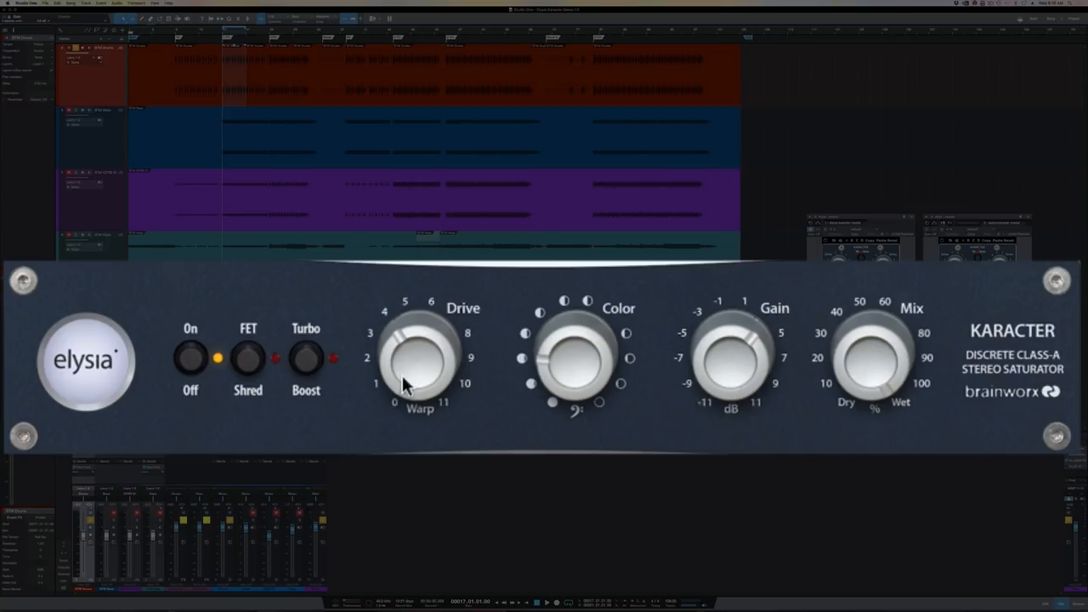
{"action": "mouse_move", "coordinate": [401, 343]}
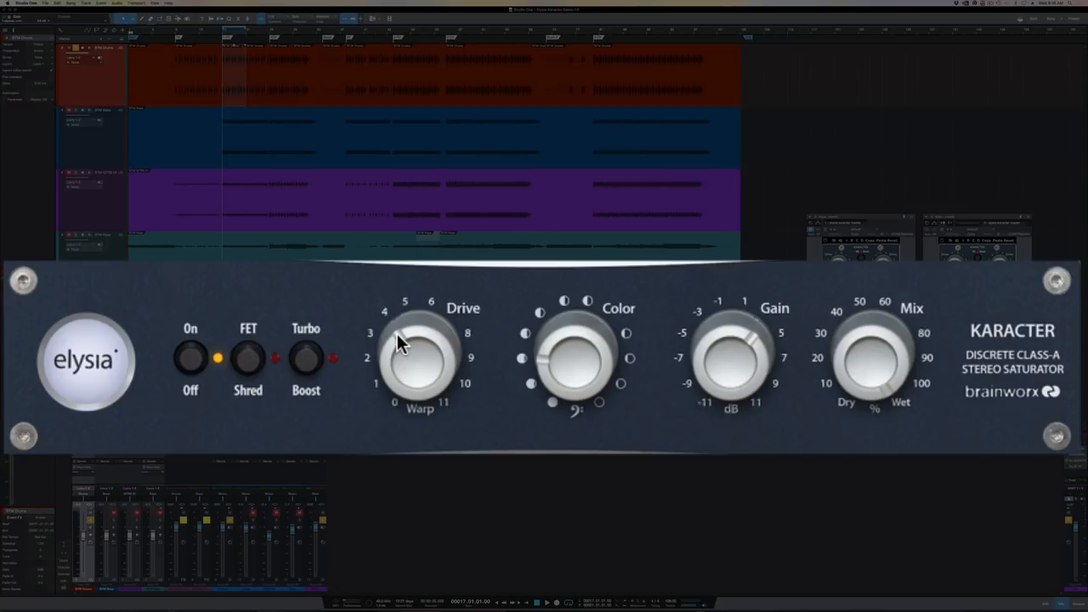
{"action": "mouse_move", "coordinate": [752, 340]}
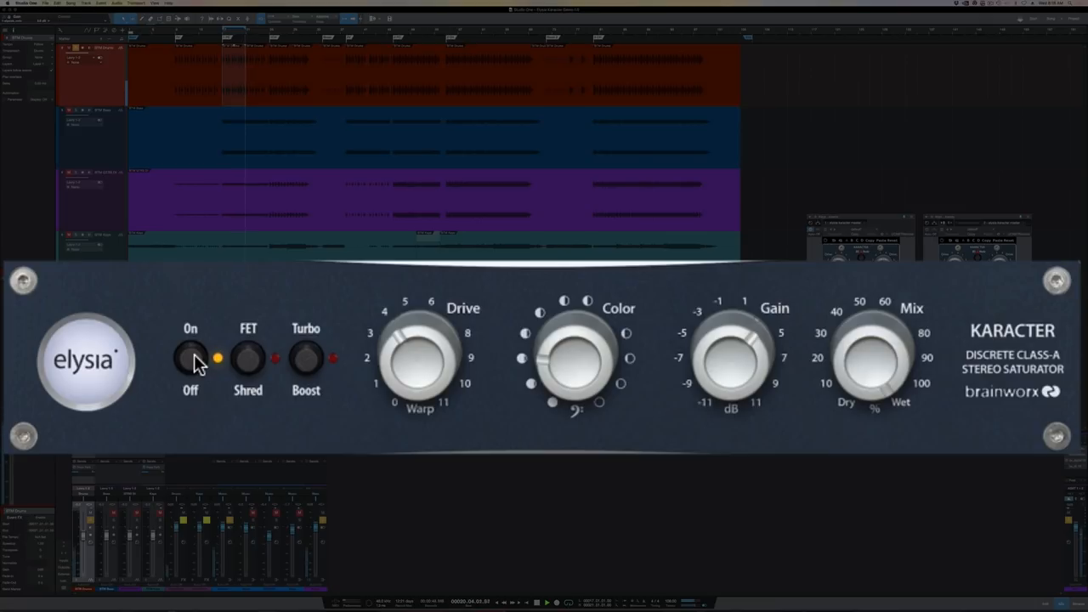
Step: A/B the Karacter saturator by bypassing it and re-engaging it against the dry signal
{"action": "left_click", "coordinate": [190, 357]}
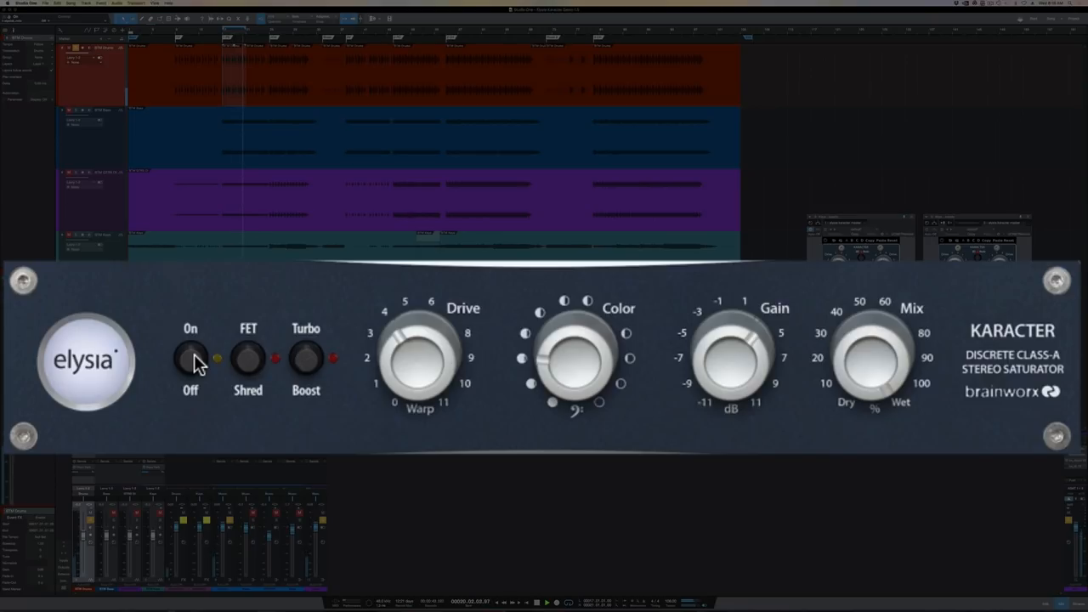
{"action": "left_click", "coordinate": [190, 357]}
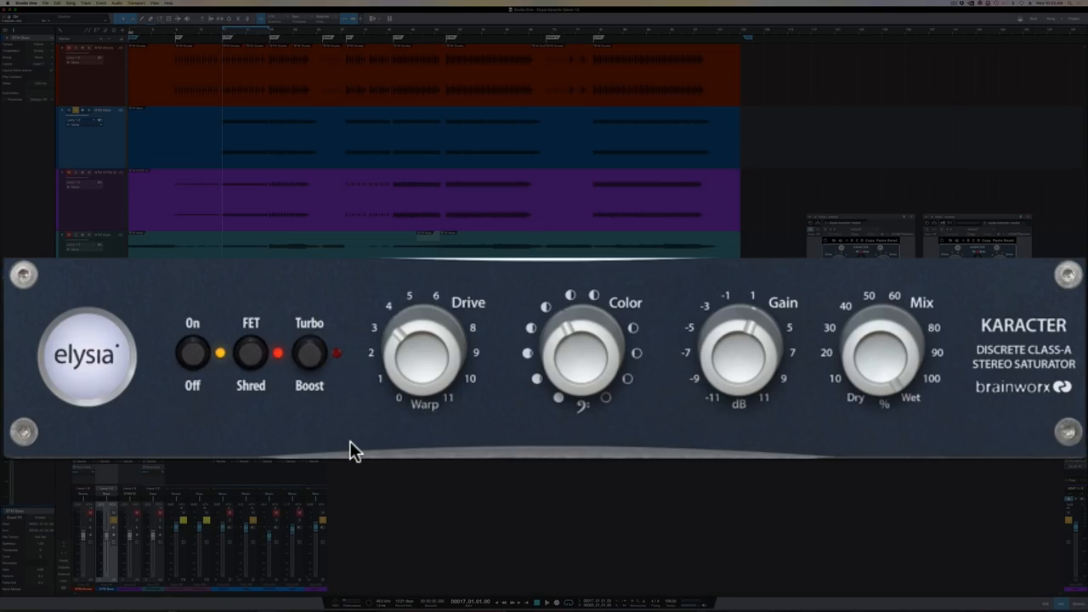
{"action": "mouse_move", "coordinate": [252, 366]}
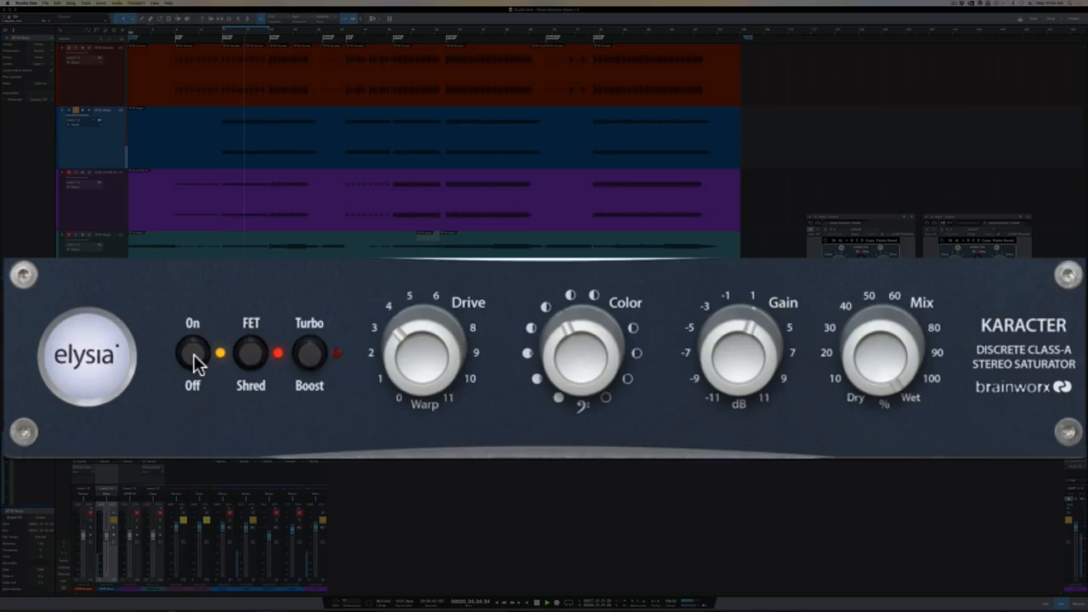
{"action": "left_click", "coordinate": [192, 352]}
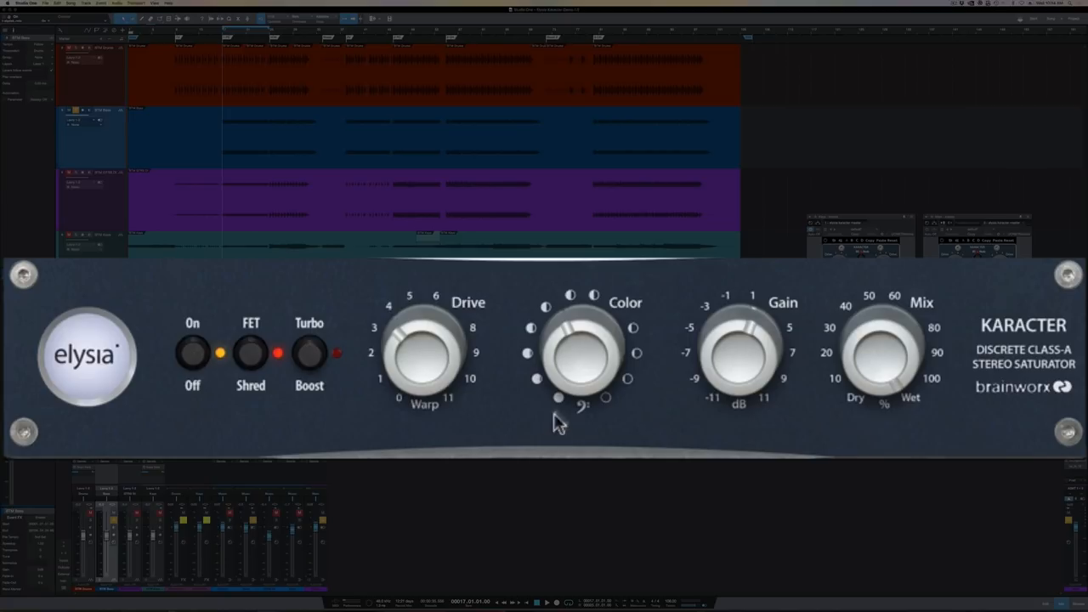
{"action": "mouse_move", "coordinate": [813, 416]}
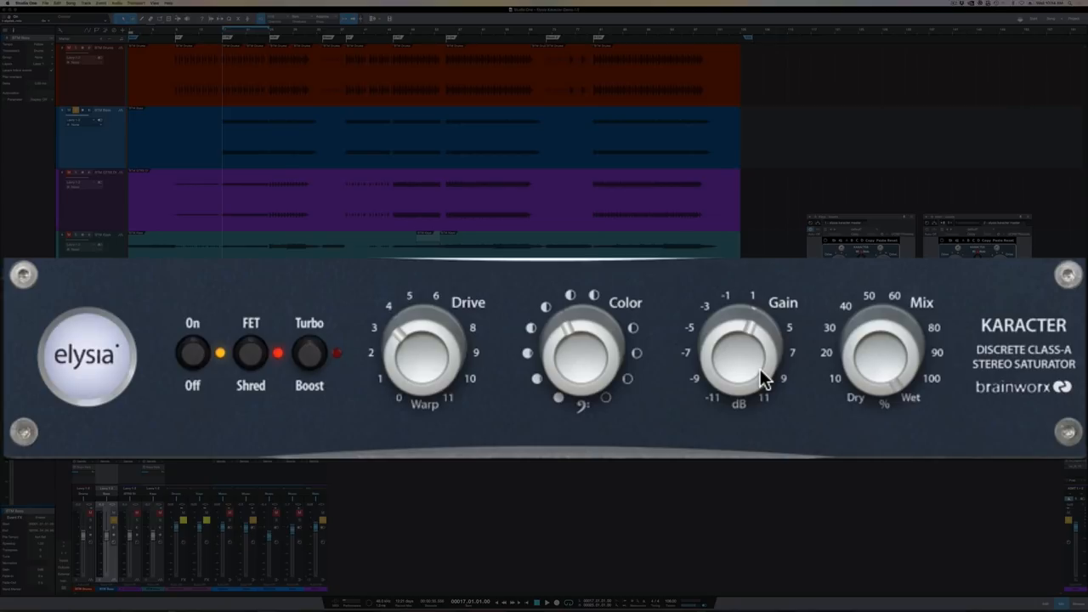
{"action": "mouse_move", "coordinate": [870, 374]}
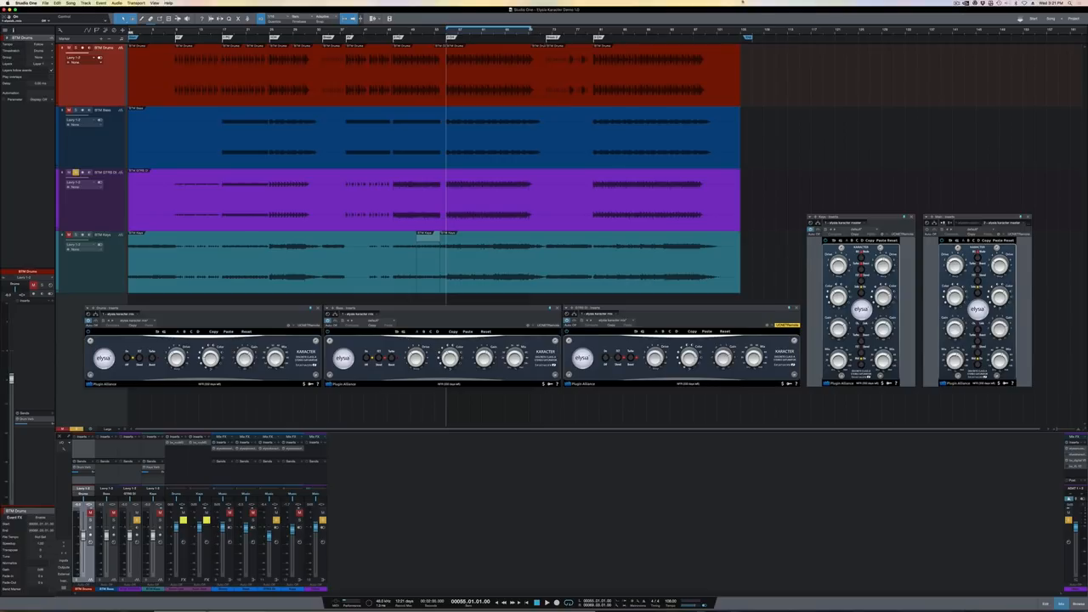
{"action": "mouse_move", "coordinate": [98, 211]}
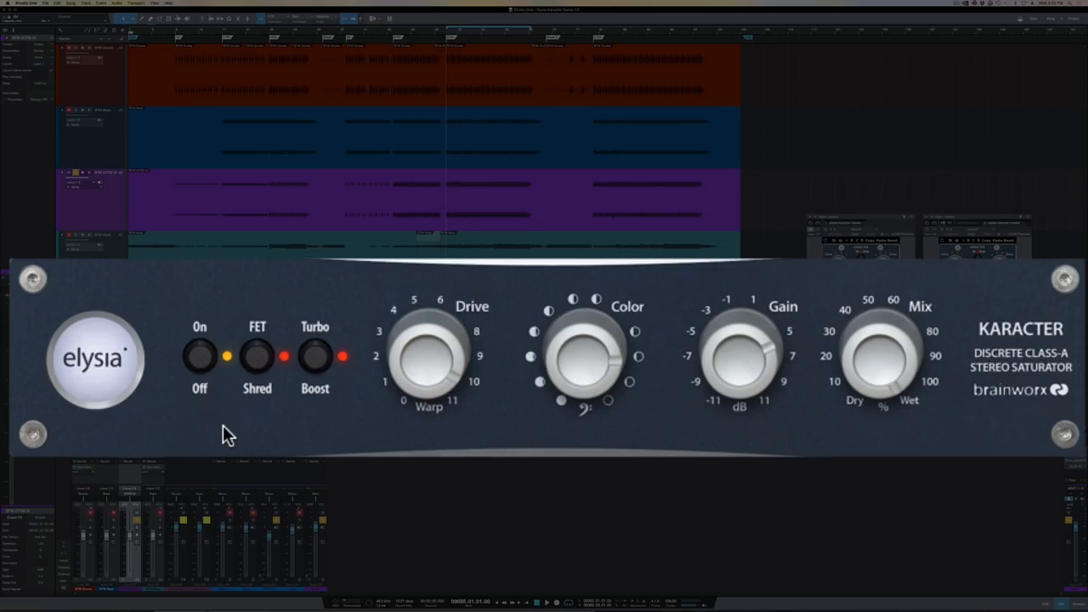
{"action": "mouse_move", "coordinate": [544, 462]}
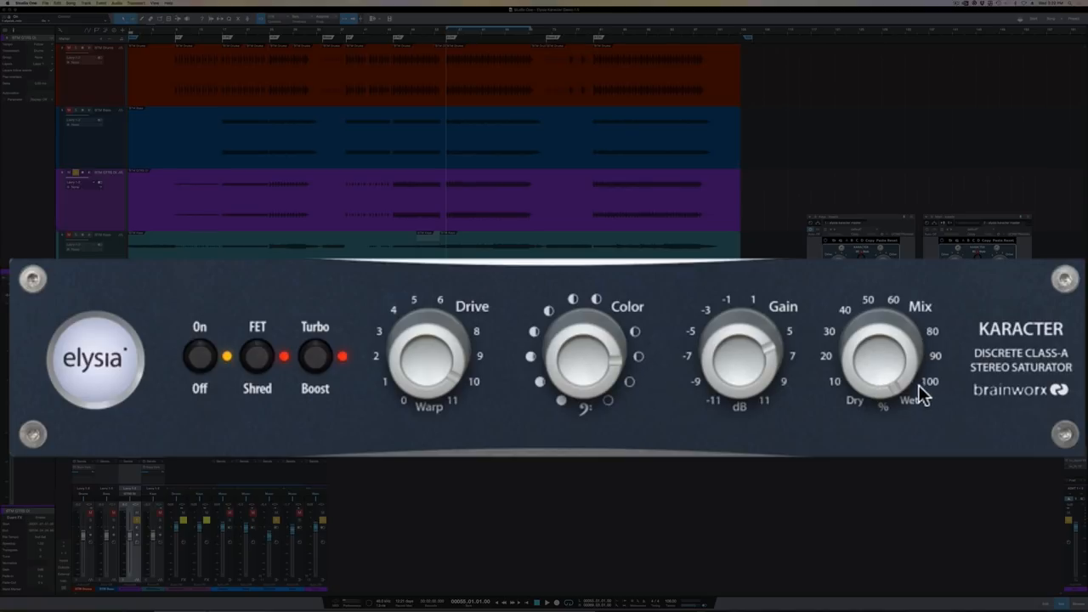
{"action": "mouse_move", "coordinate": [330, 416]}
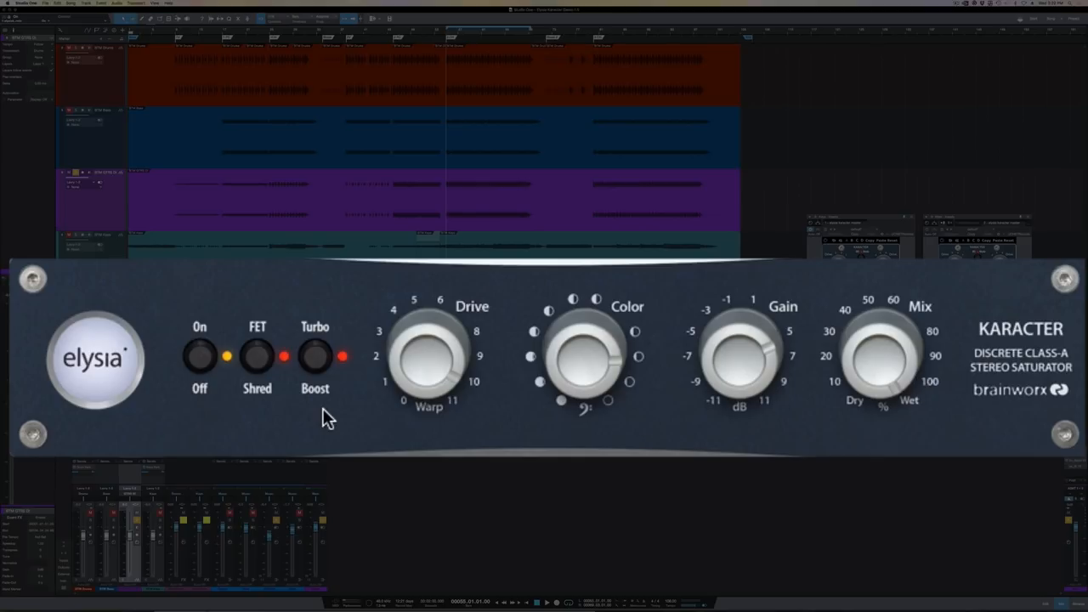
{"action": "mouse_move", "coordinate": [318, 435]}
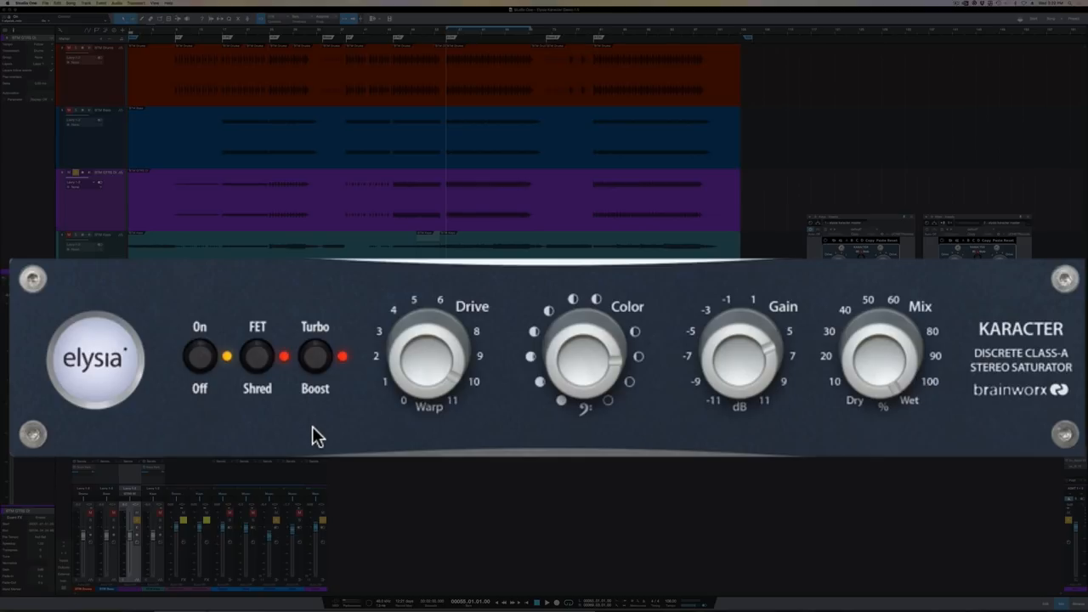
{"action": "mouse_move", "coordinate": [262, 367]}
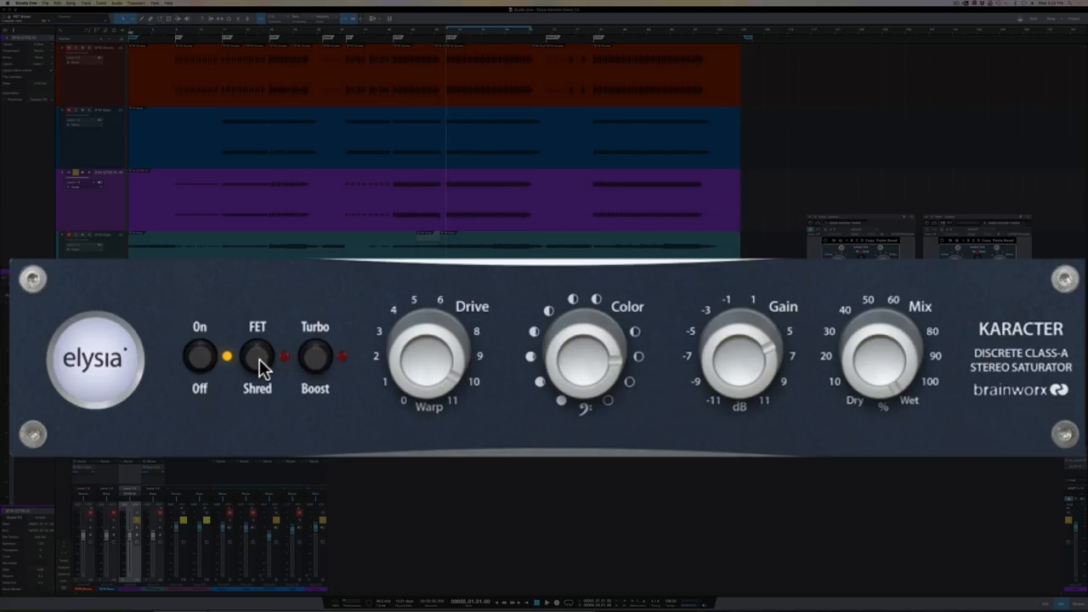
Step: Switch the FET Shred and Turbo Boost modes off to hear the plain saturation
{"action": "left_click", "coordinate": [258, 357]}
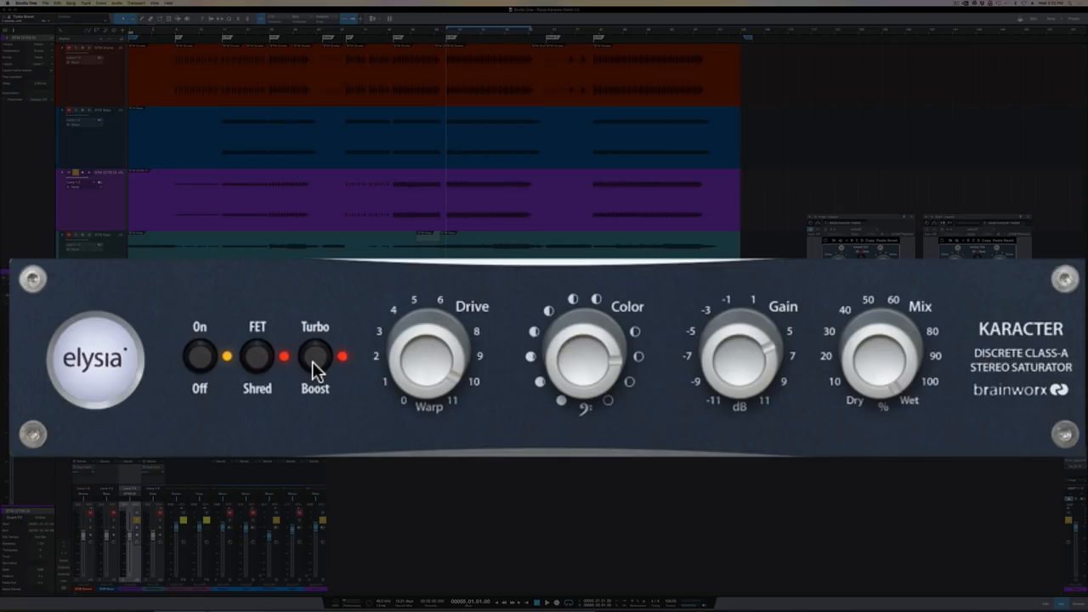
{"action": "left_click", "coordinate": [316, 356]}
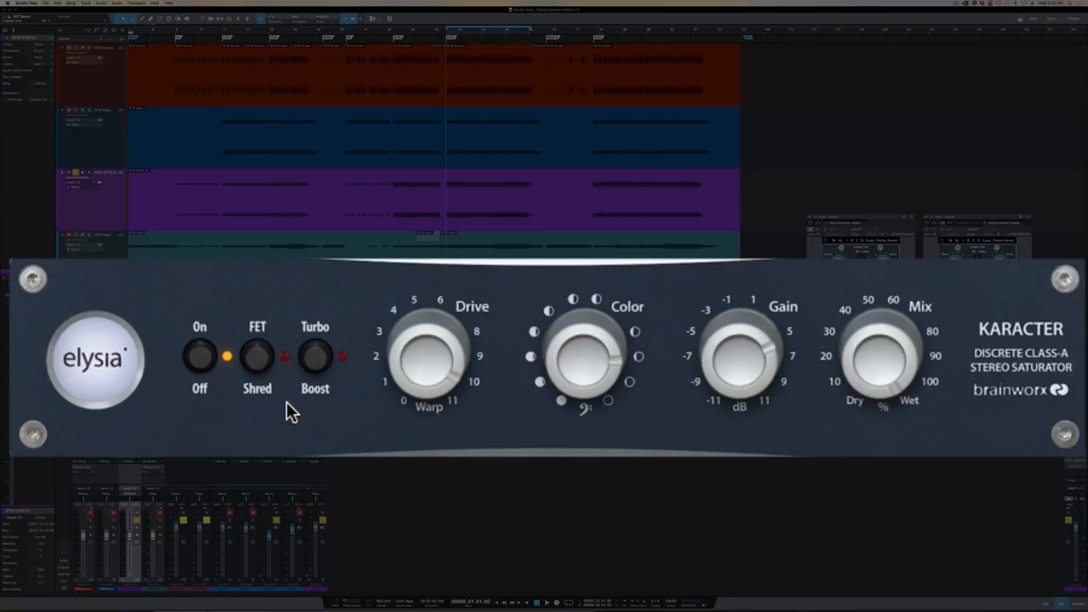
{"action": "left_click", "coordinate": [315, 357]}
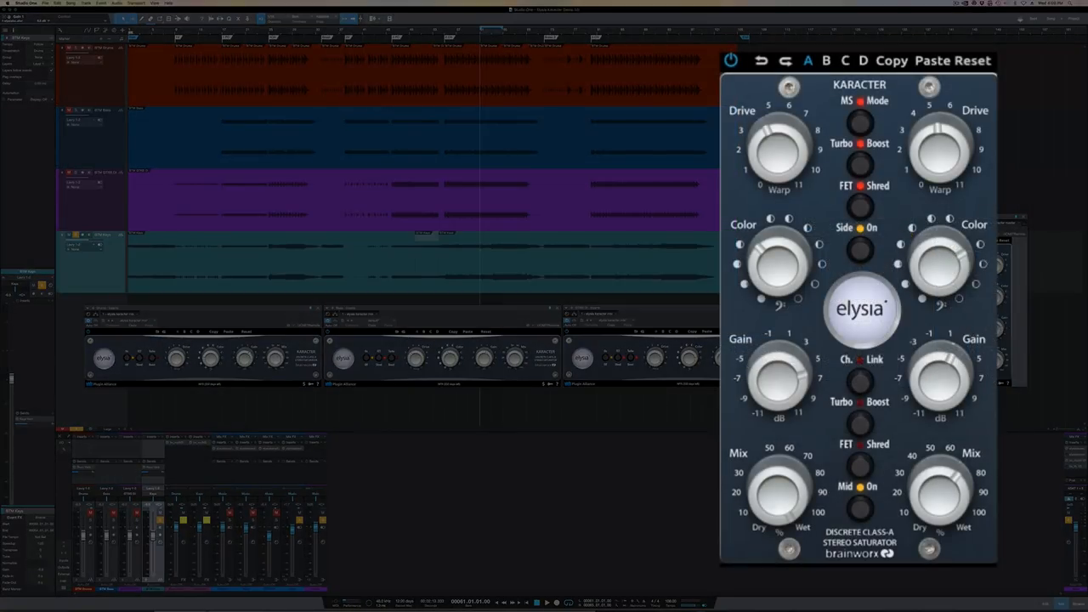
{"action": "mouse_move", "coordinate": [869, 146]}
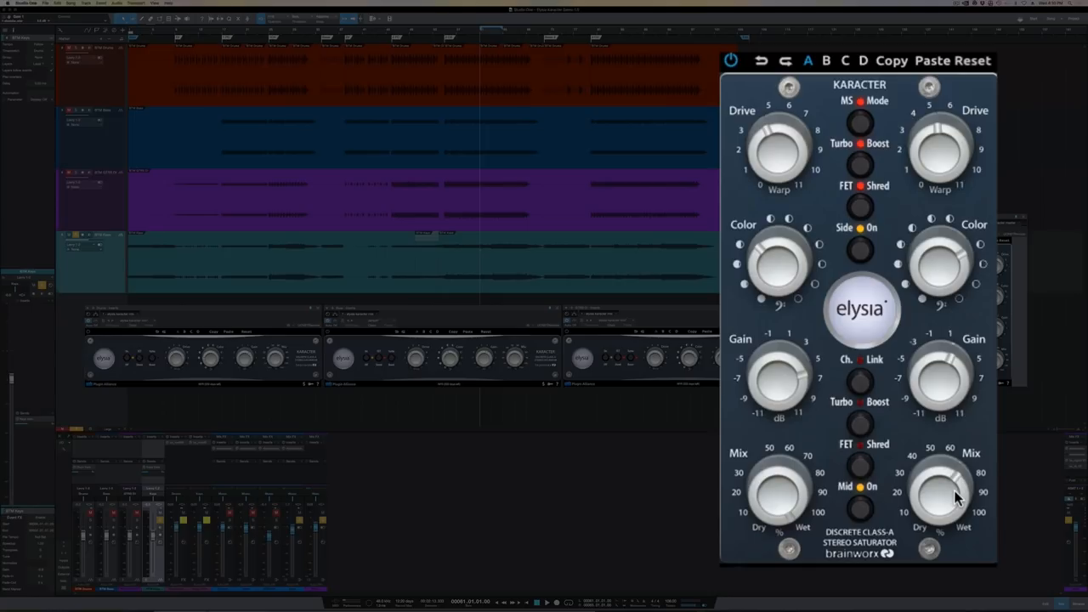
{"action": "mouse_move", "coordinate": [864, 139]}
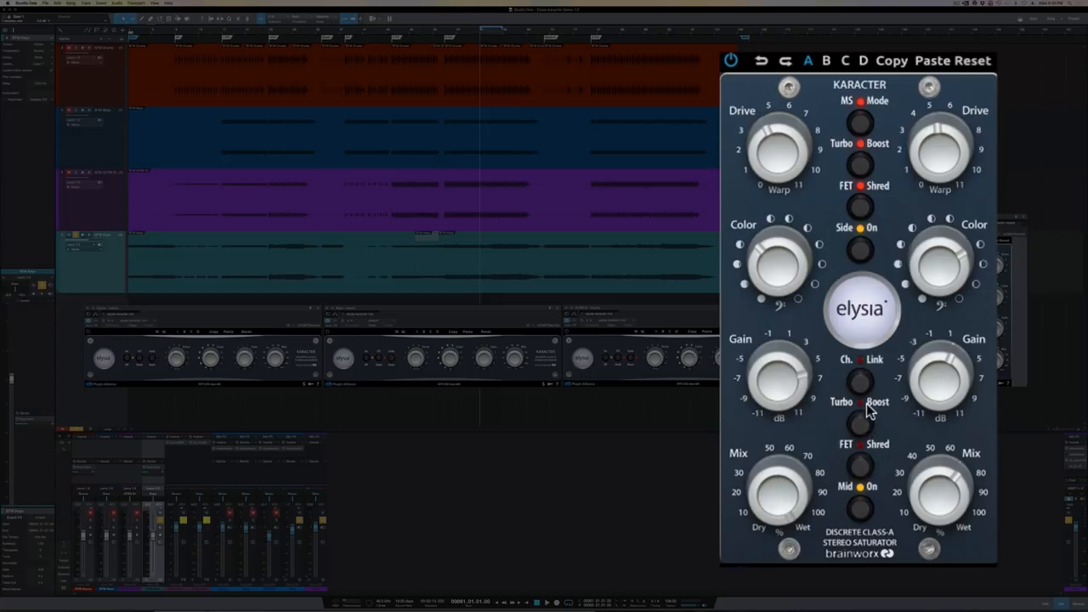
{"action": "mouse_move", "coordinate": [813, 204]}
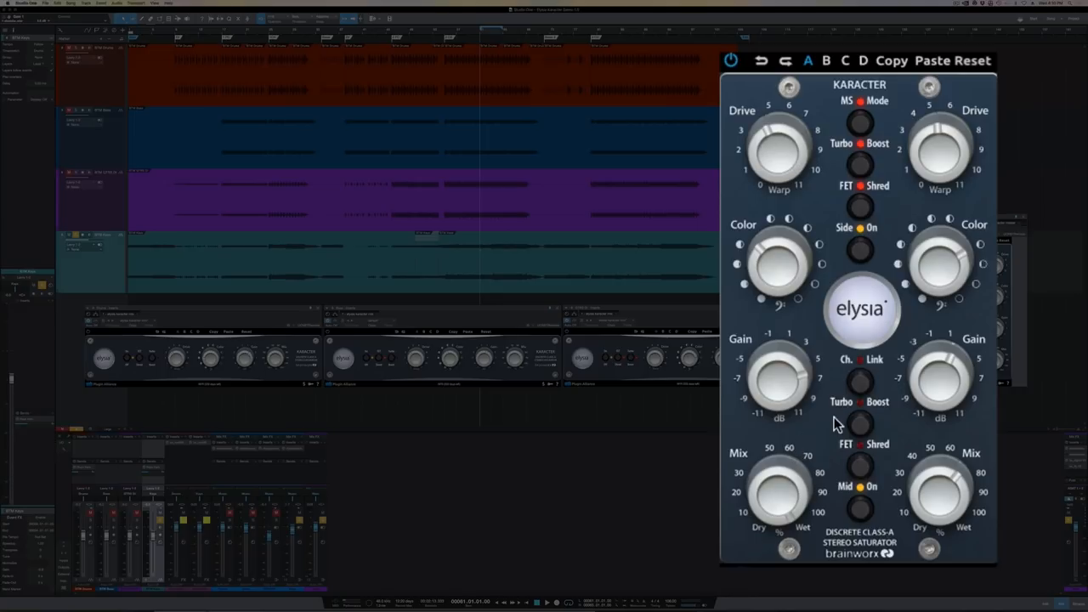
{"action": "mouse_move", "coordinate": [853, 407]}
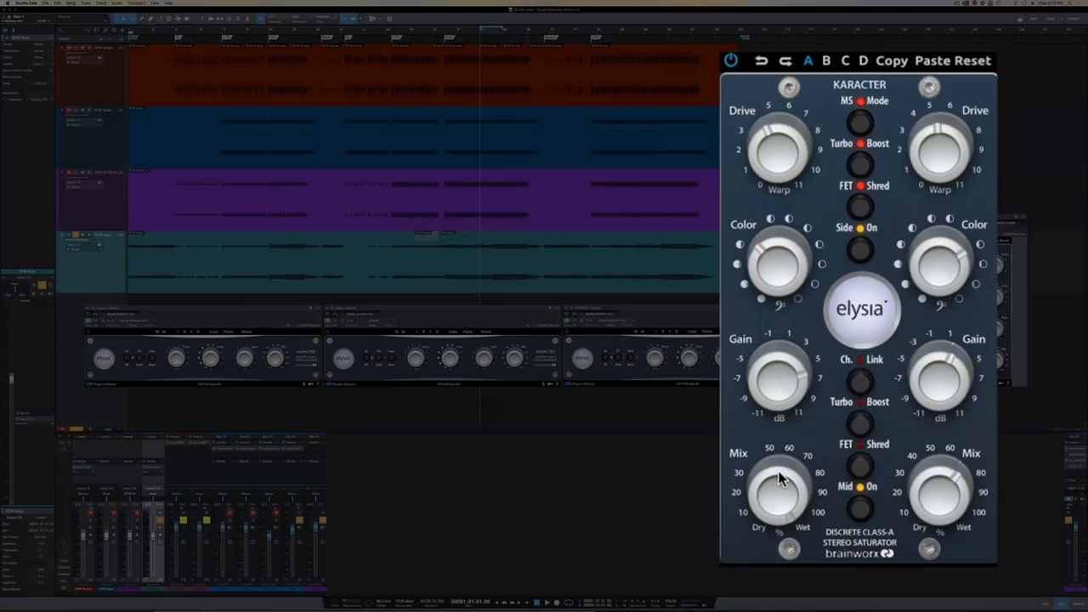
{"action": "mouse_move", "coordinate": [942, 490]}
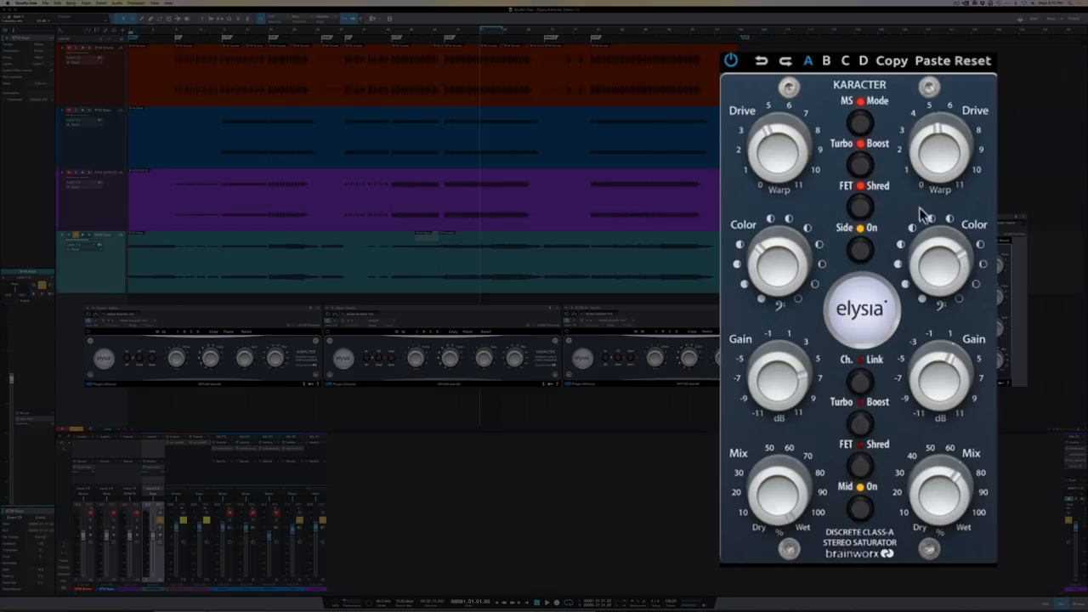
{"action": "mouse_move", "coordinate": [865, 238]}
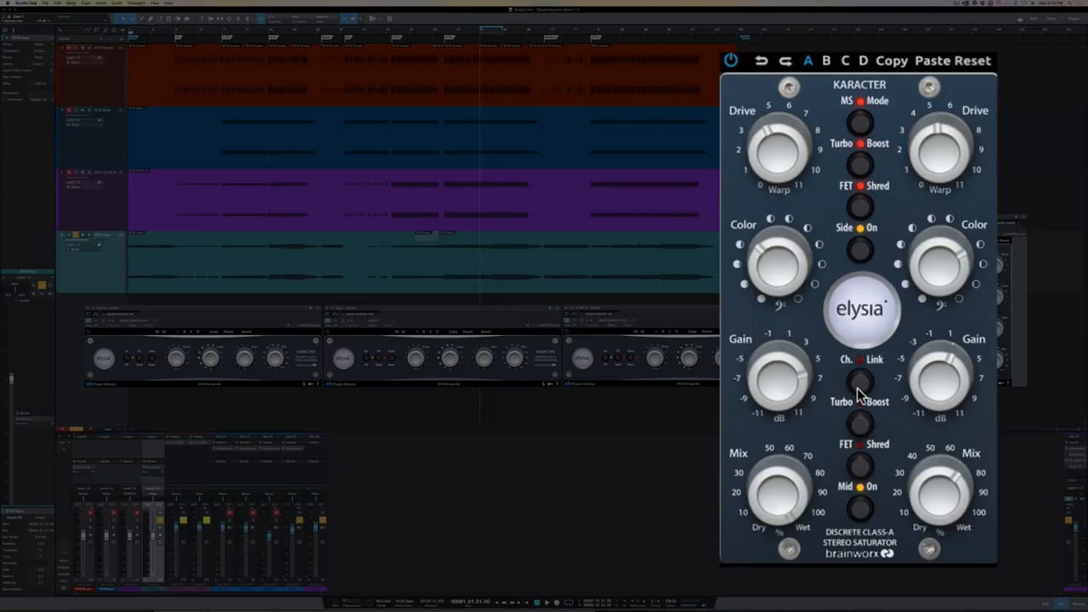
{"action": "mouse_move", "coordinate": [869, 517]}
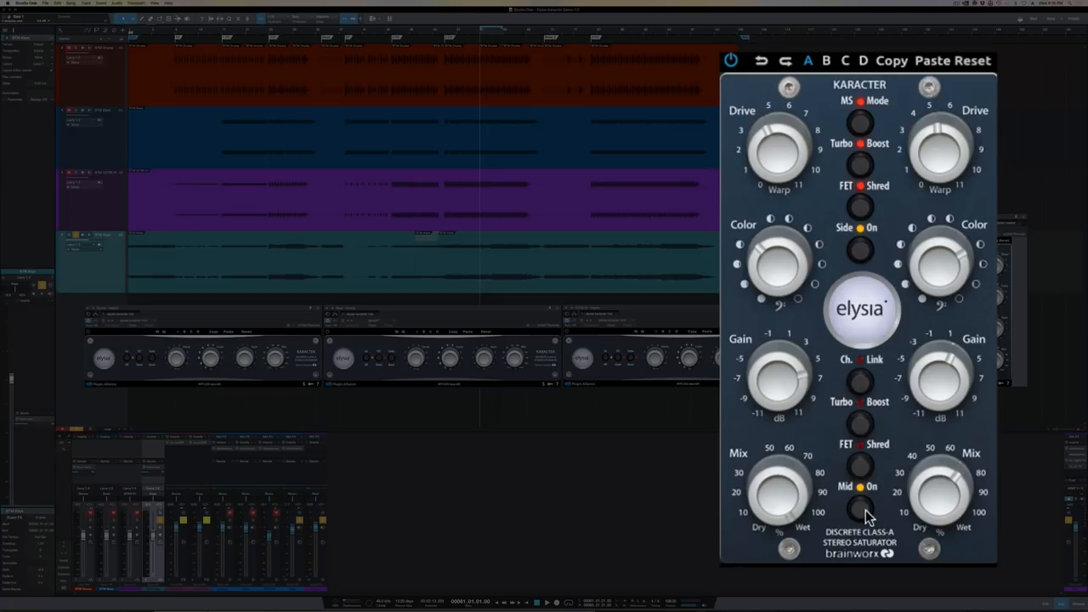
{"action": "mouse_move", "coordinate": [587, 171]}
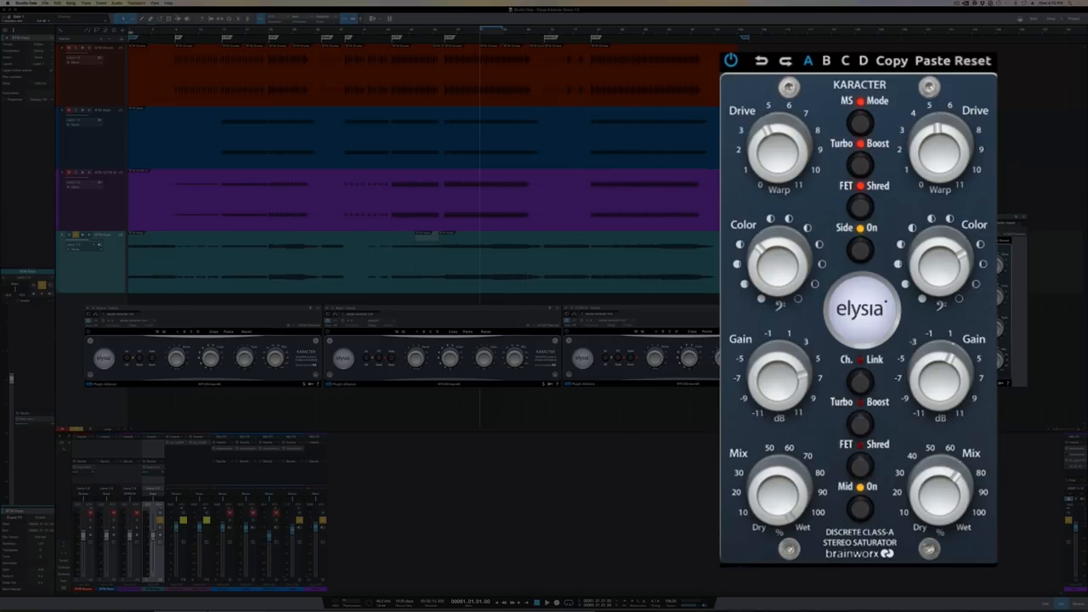
{"action": "left_click", "coordinate": [731, 61]}
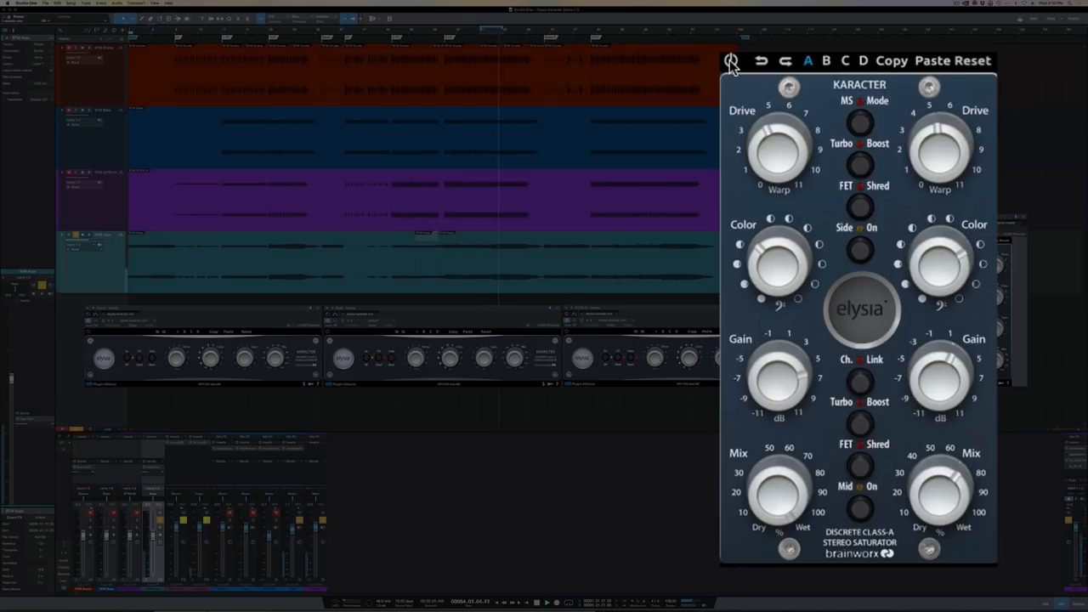
{"action": "left_click", "coordinate": [731, 61]}
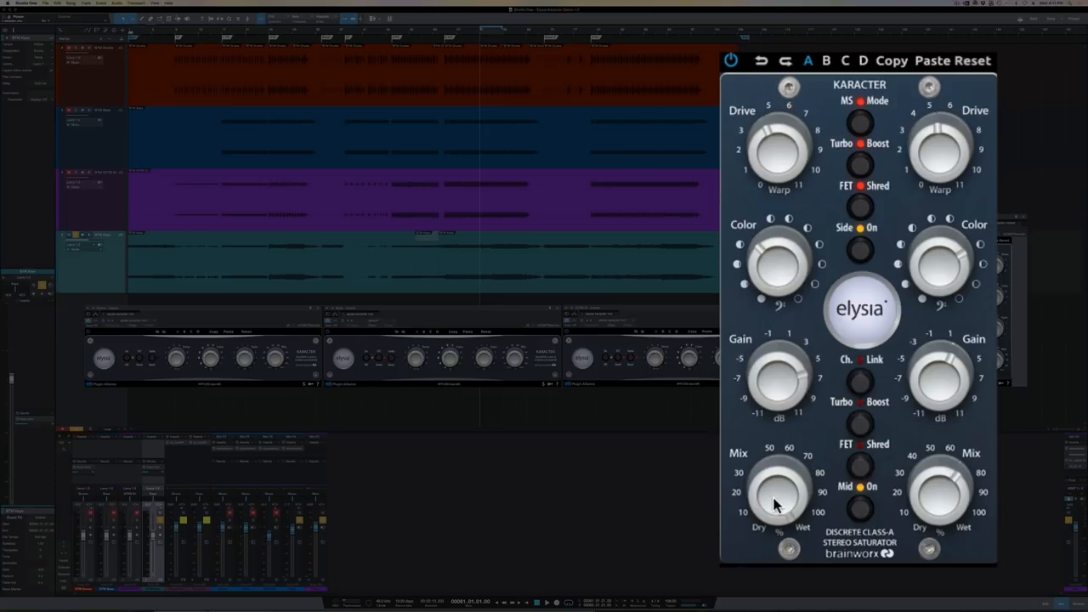
{"action": "mouse_move", "coordinate": [782, 271]}
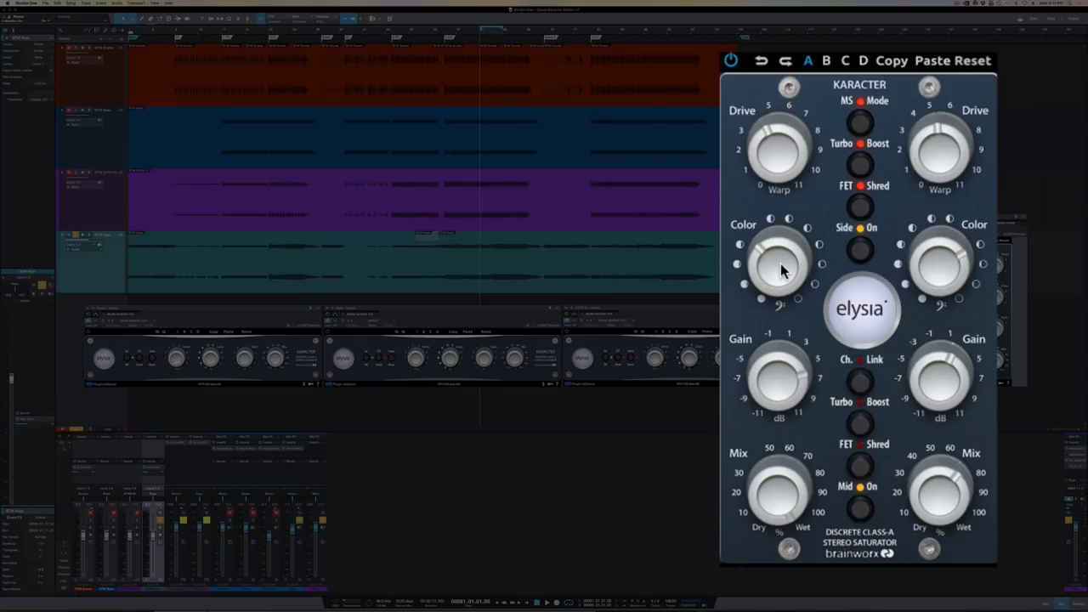
{"action": "mouse_move", "coordinate": [860, 248]}
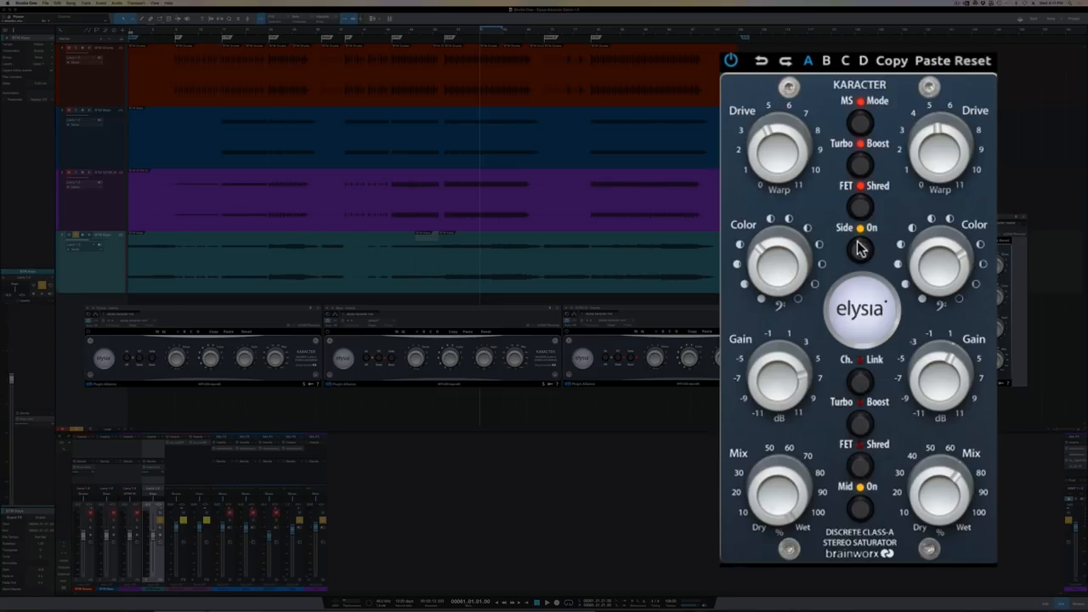
{"action": "mouse_move", "coordinate": [958, 167]}
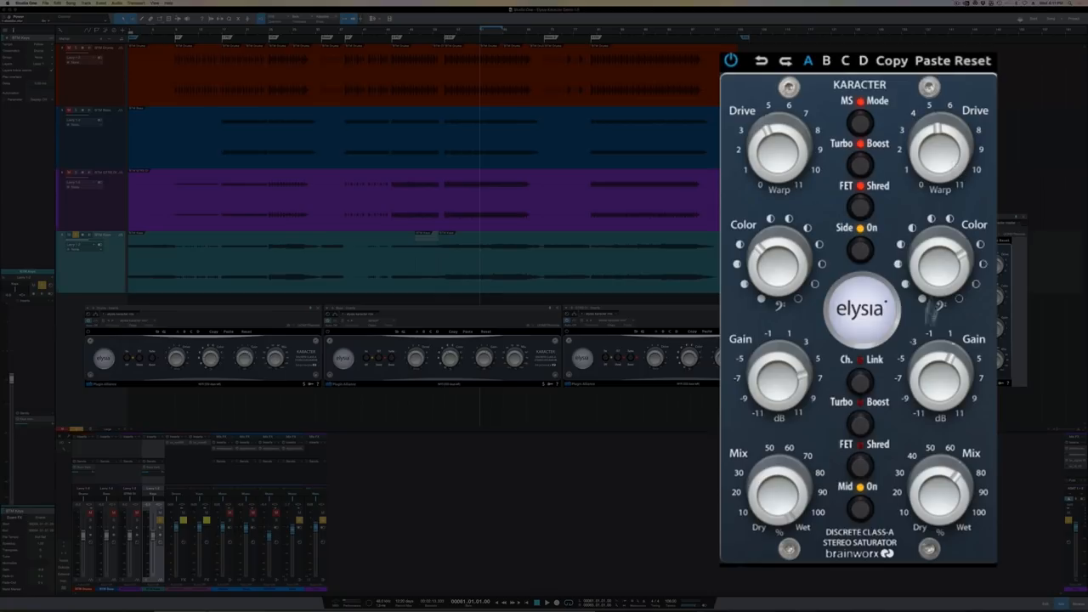
{"action": "mouse_move", "coordinate": [938, 265]}
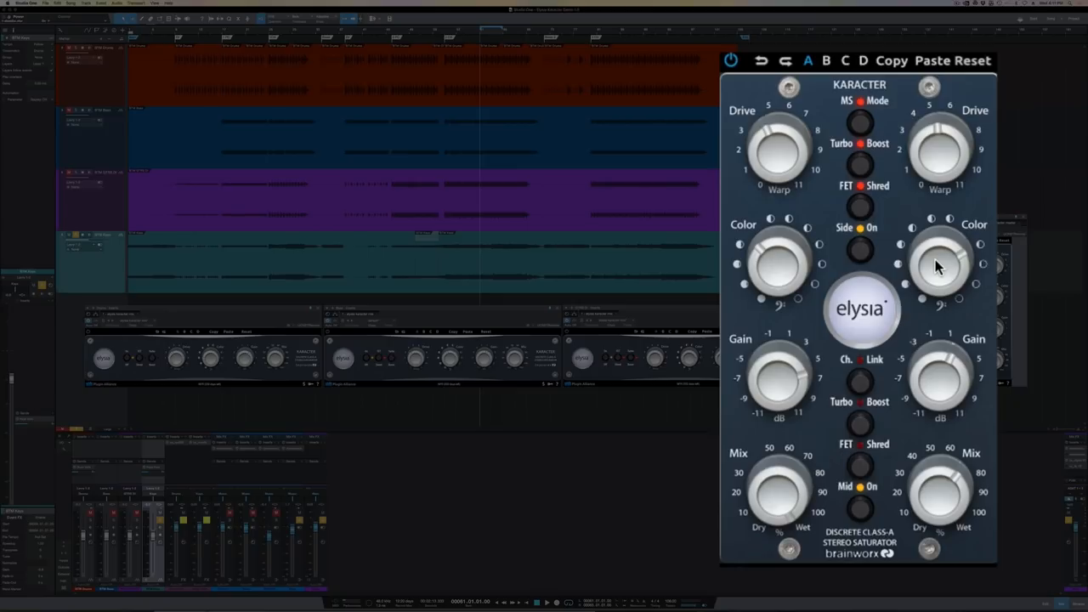
{"action": "mouse_move", "coordinate": [950, 495]}
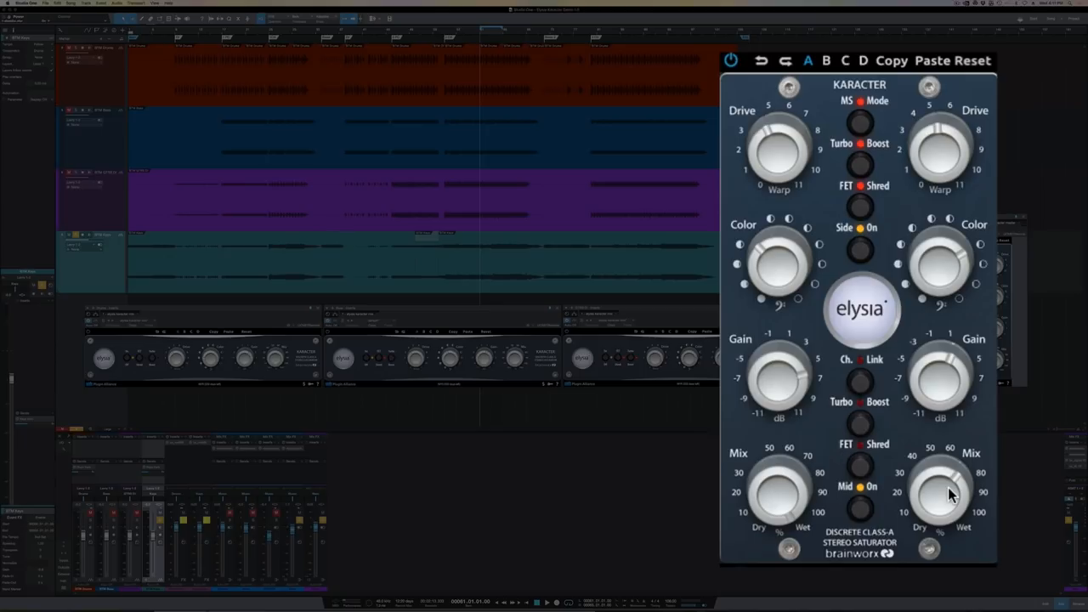
{"action": "mouse_move", "coordinate": [806, 207]}
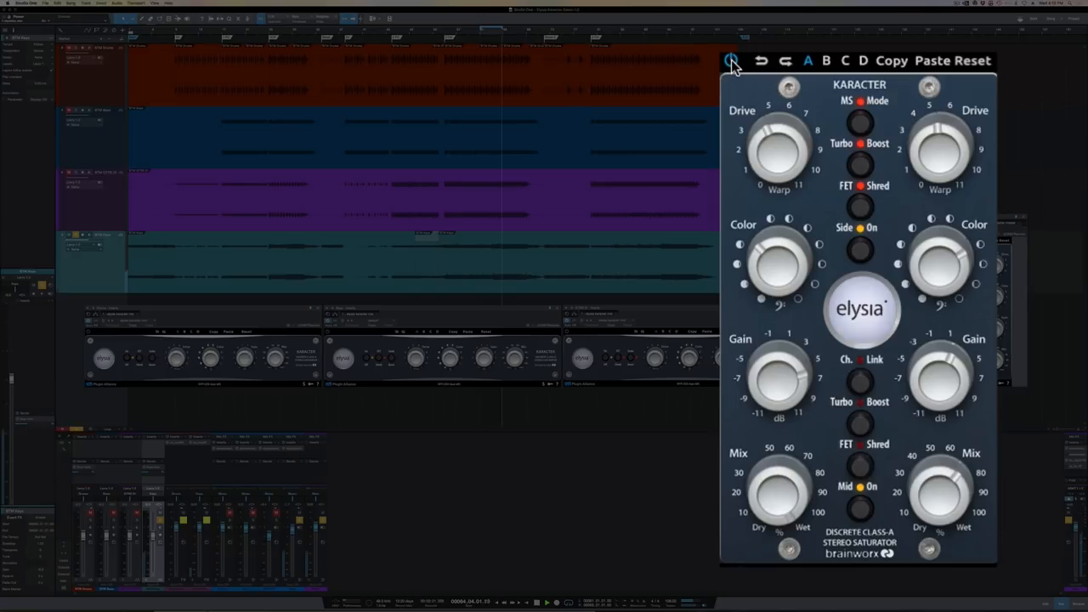
{"action": "left_click", "coordinate": [731, 61]}
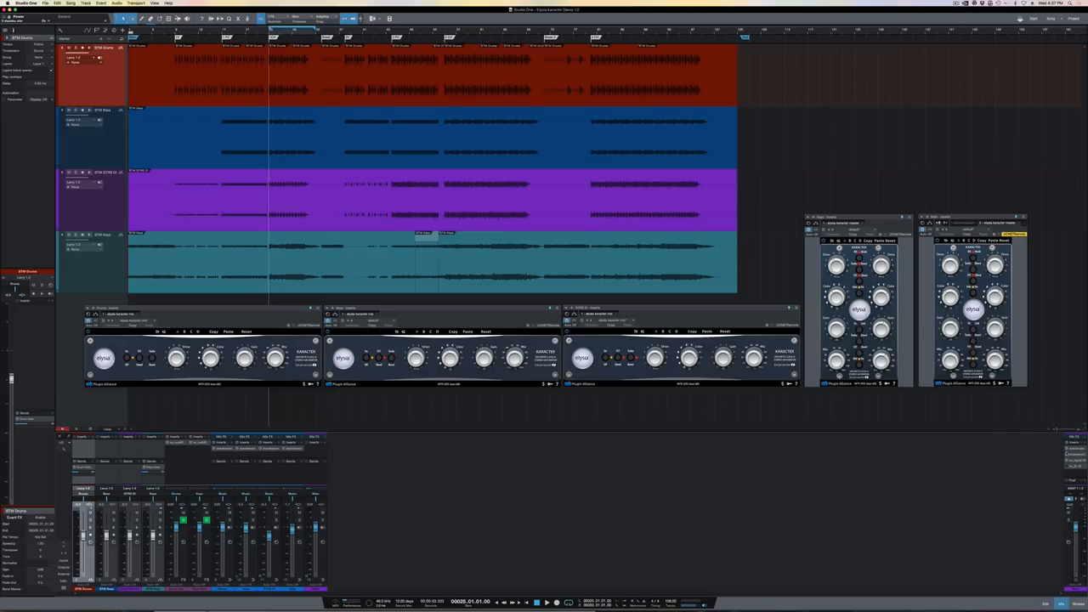
{"action": "mouse_move", "coordinate": [1037, 459]}
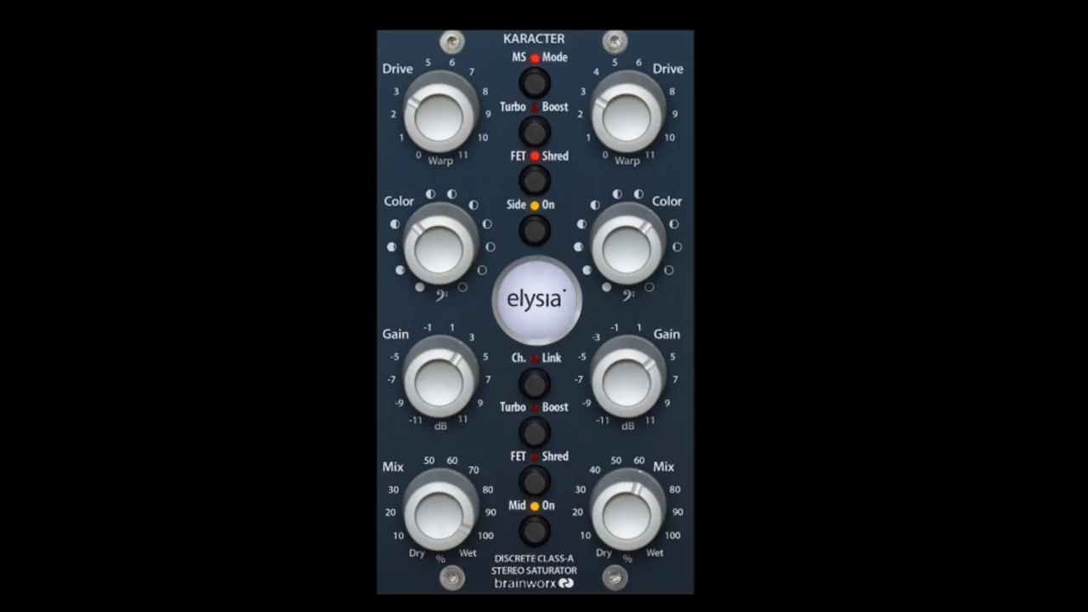
{"action": "mouse_move", "coordinate": [544, 241]}
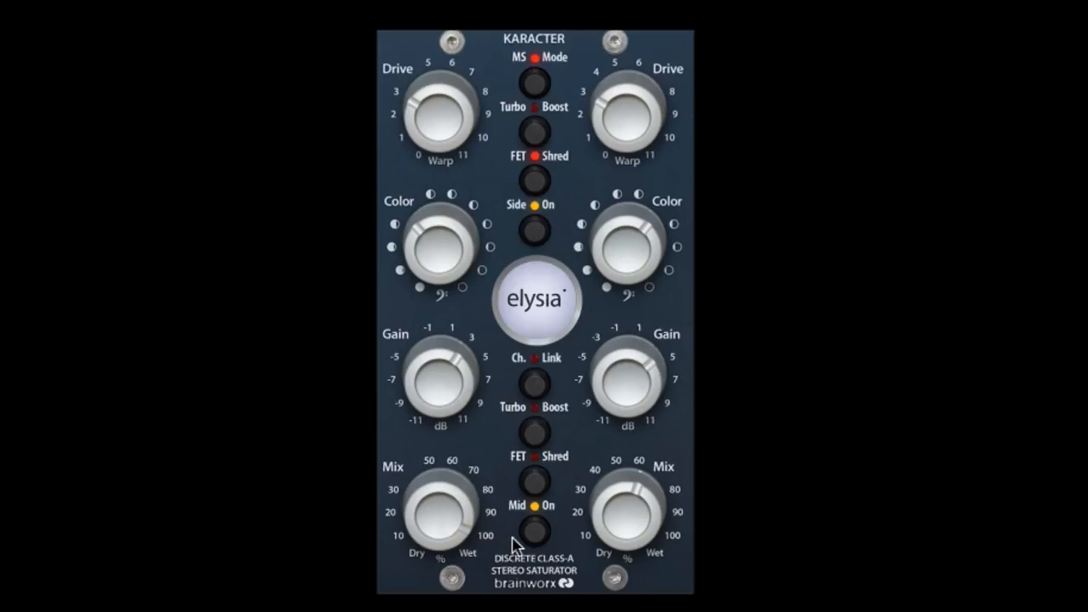
{"action": "mouse_move", "coordinate": [558, 285]}
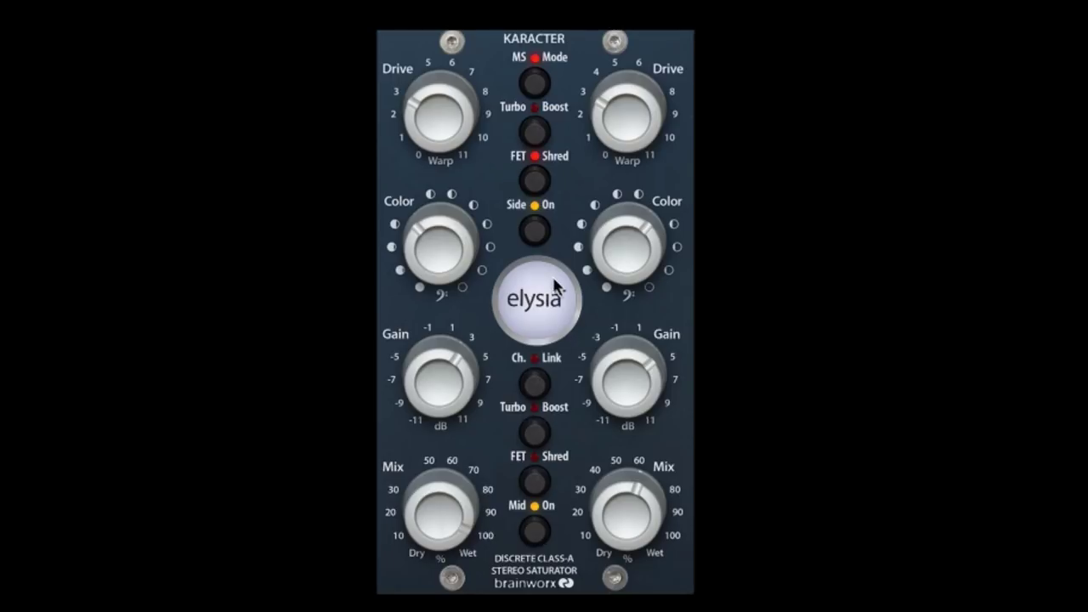
{"action": "mouse_move", "coordinate": [564, 151]}
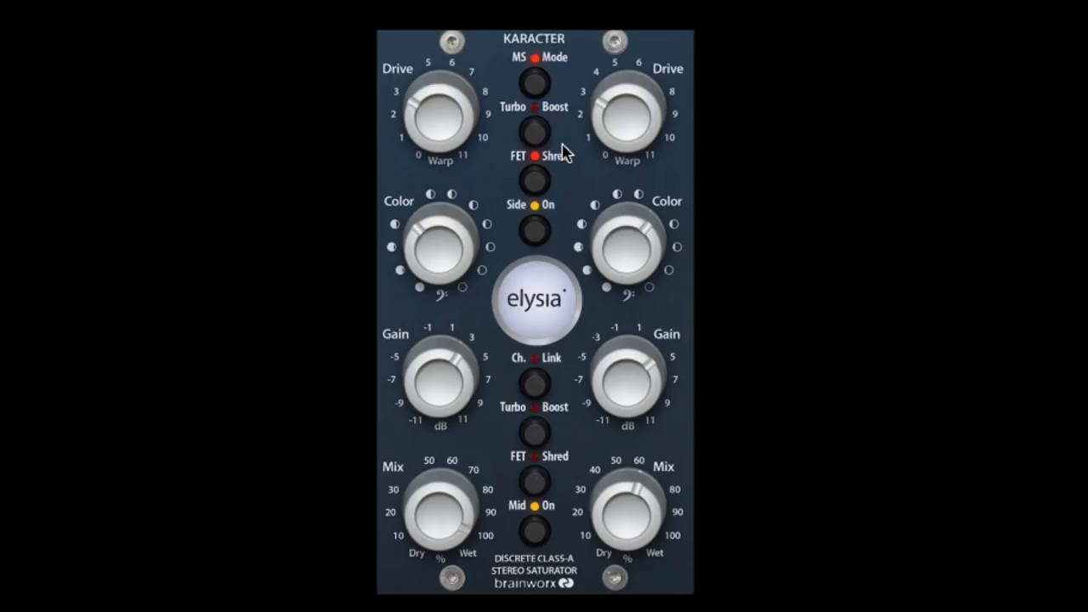
{"action": "mouse_move", "coordinate": [561, 142]}
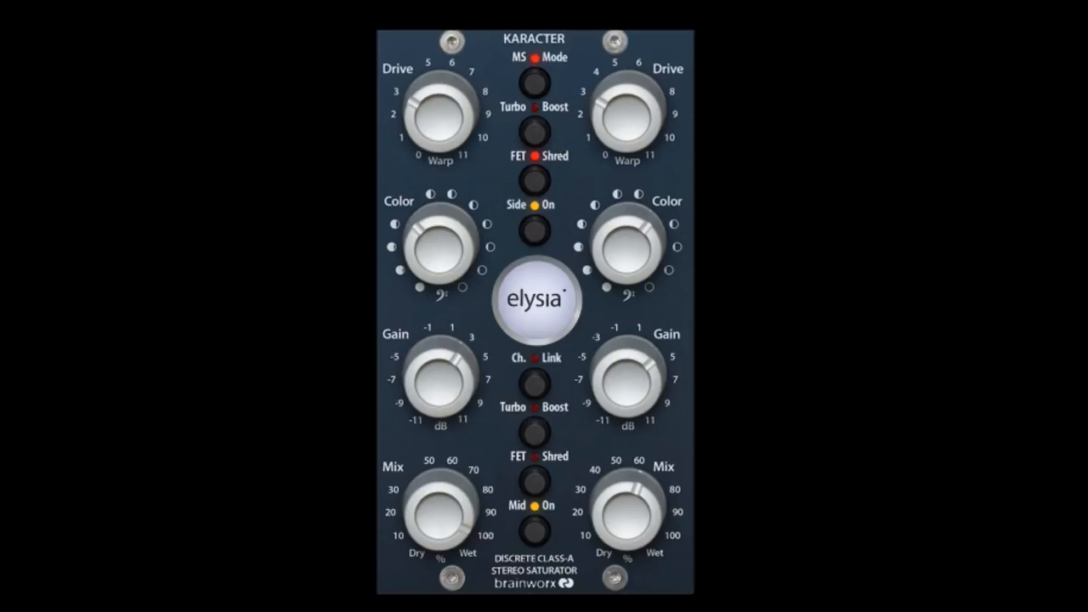
{"action": "mouse_move", "coordinate": [571, 75]}
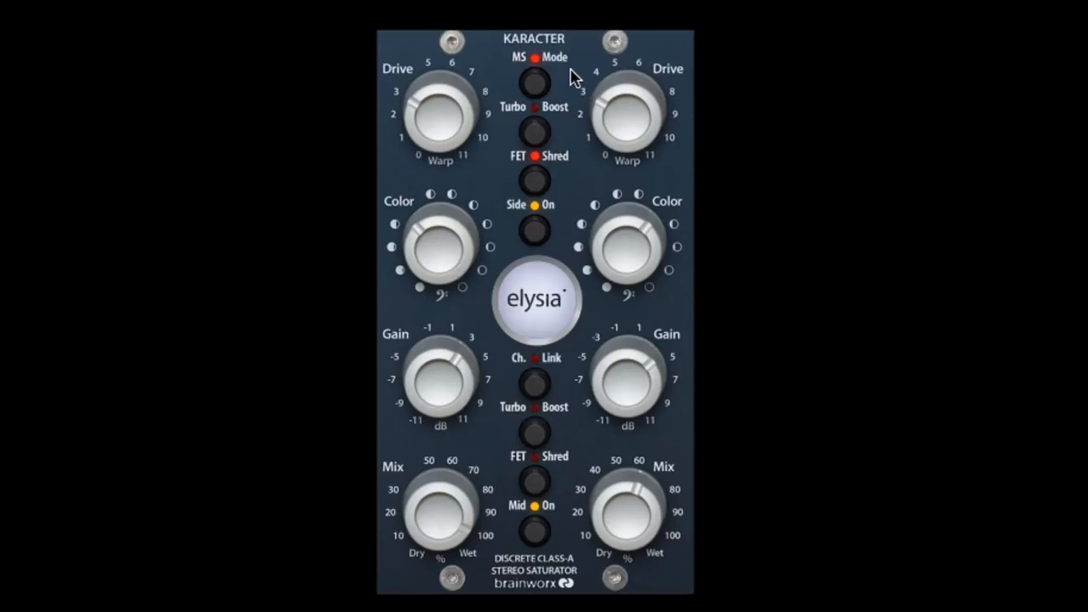
{"action": "mouse_move", "coordinate": [688, 149]}
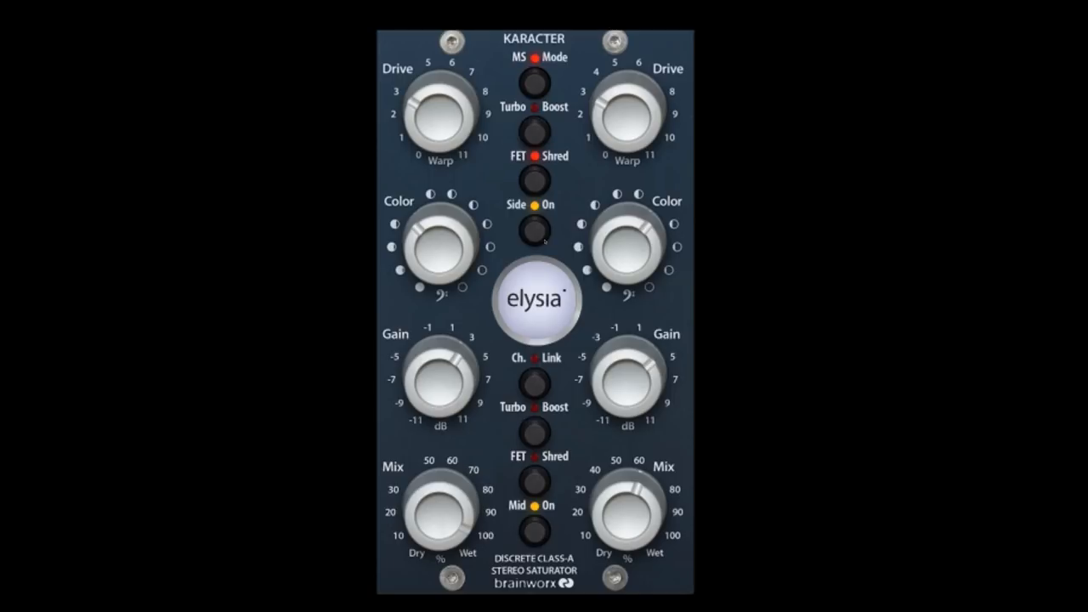
{"action": "left_click", "coordinate": [534, 300]}
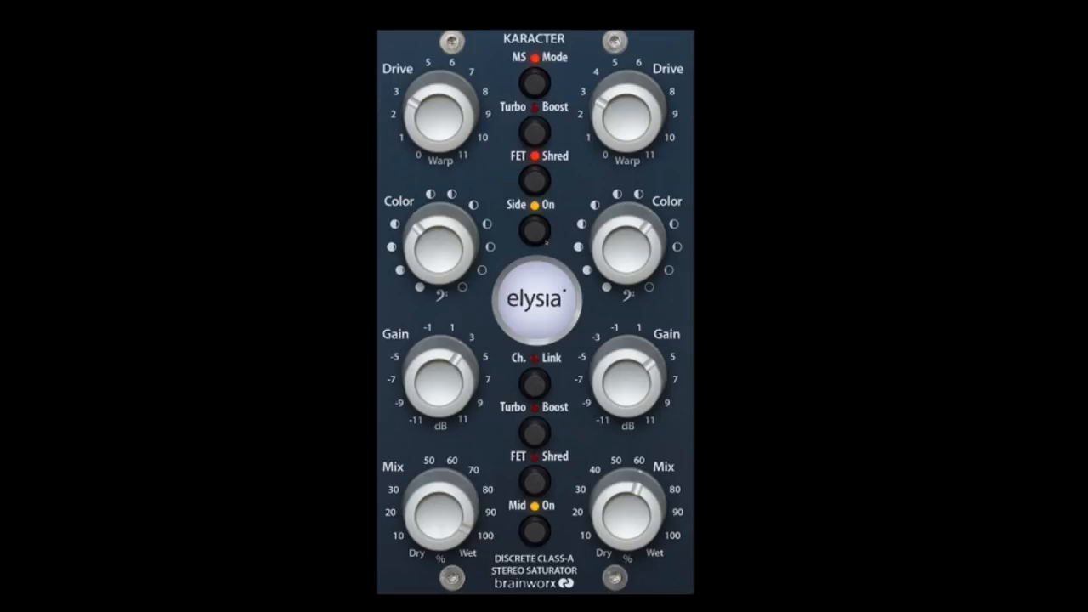
{"action": "mouse_move", "coordinate": [381, 78]}
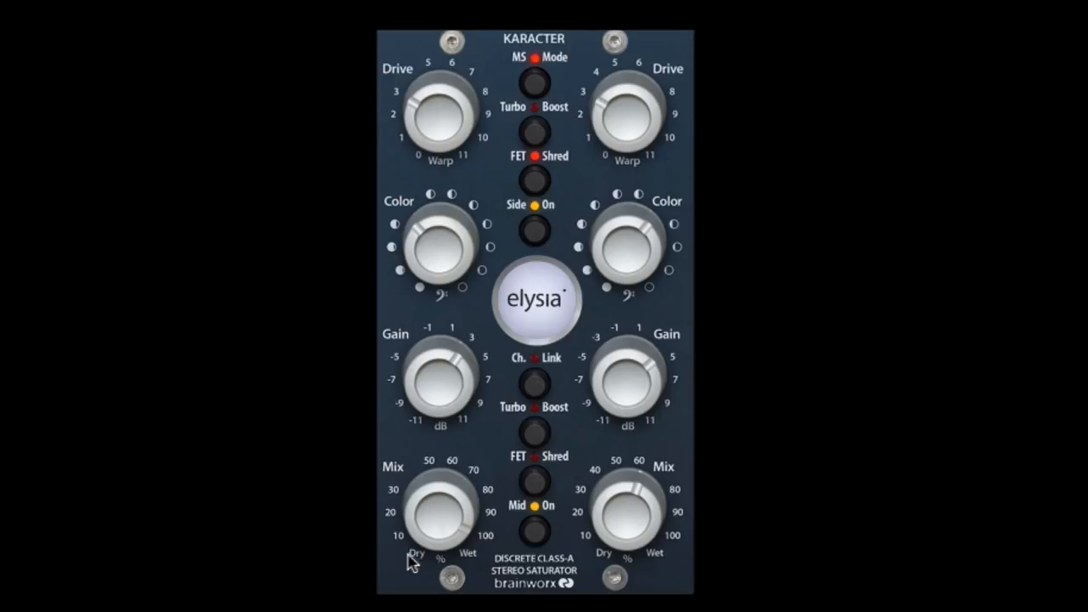
{"action": "mouse_move", "coordinate": [469, 117]}
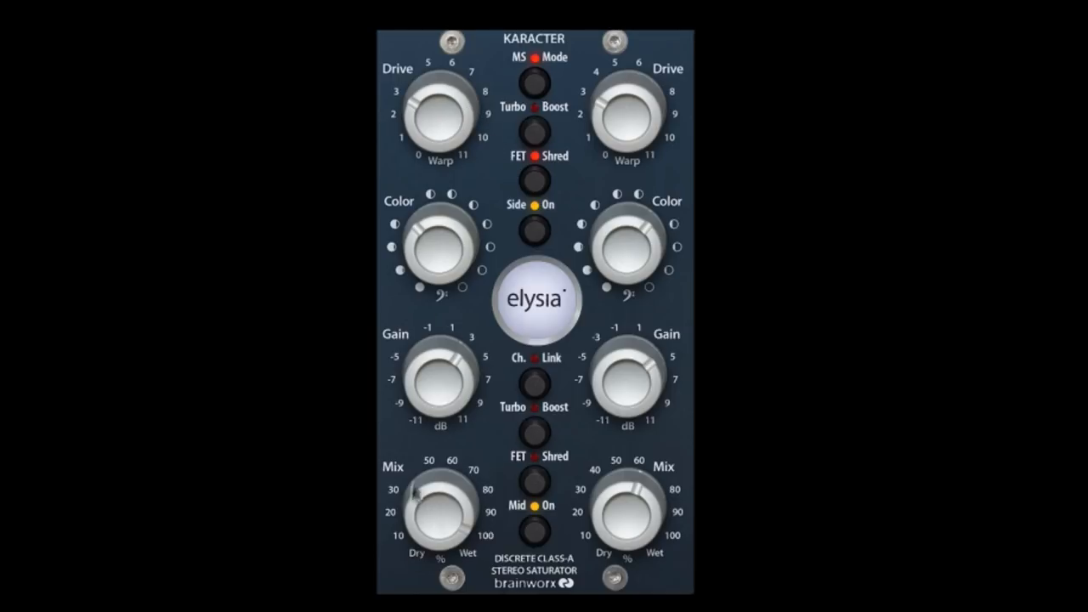
{"action": "mouse_move", "coordinate": [428, 252]}
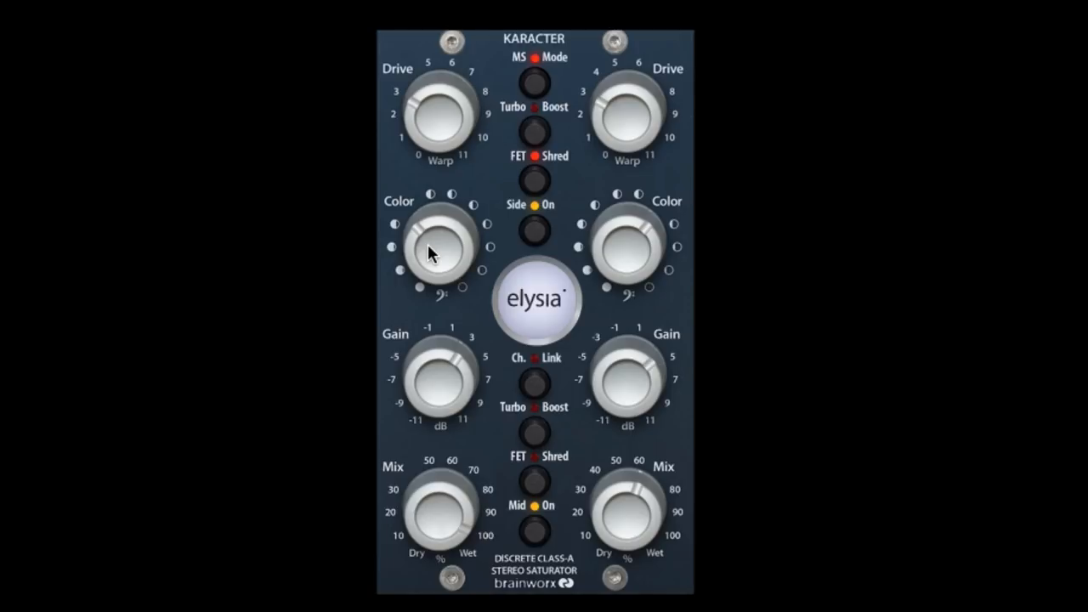
{"action": "mouse_move", "coordinate": [441, 429]}
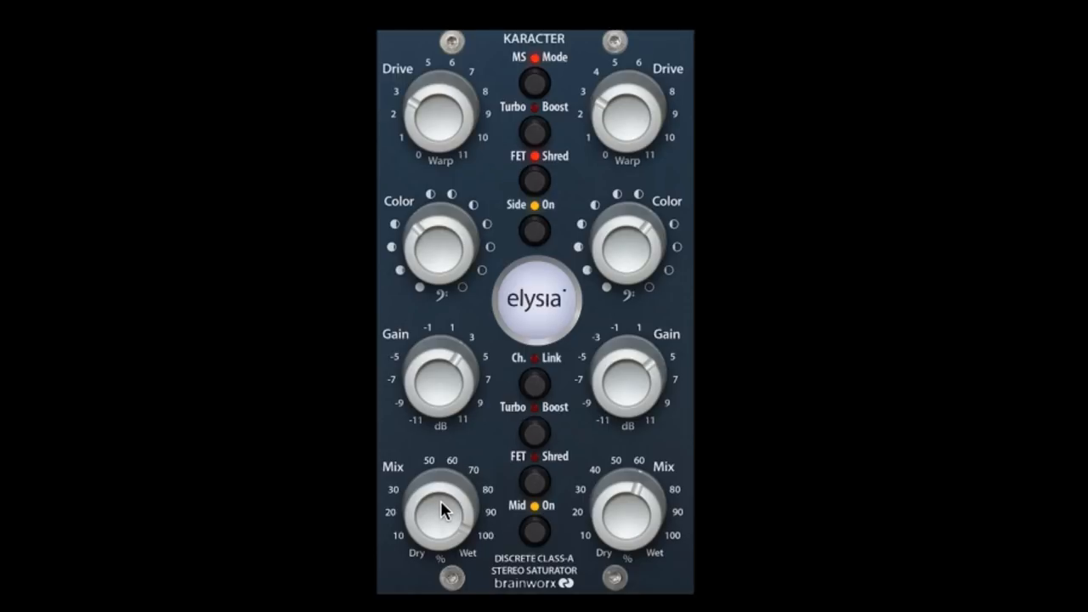
{"action": "mouse_move", "coordinate": [452, 376]}
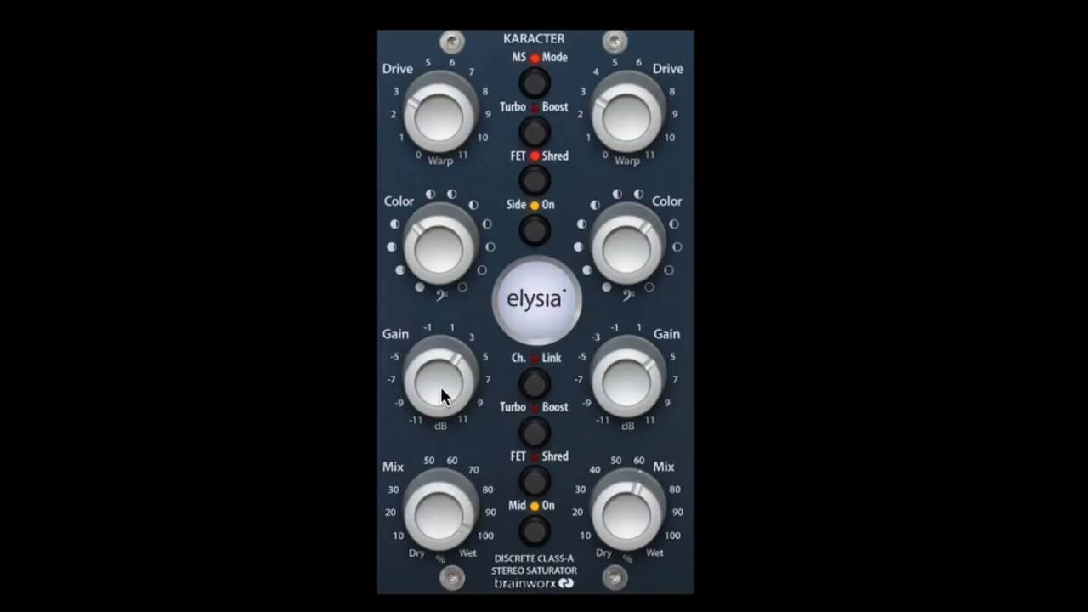
{"action": "mouse_move", "coordinate": [649, 133]}
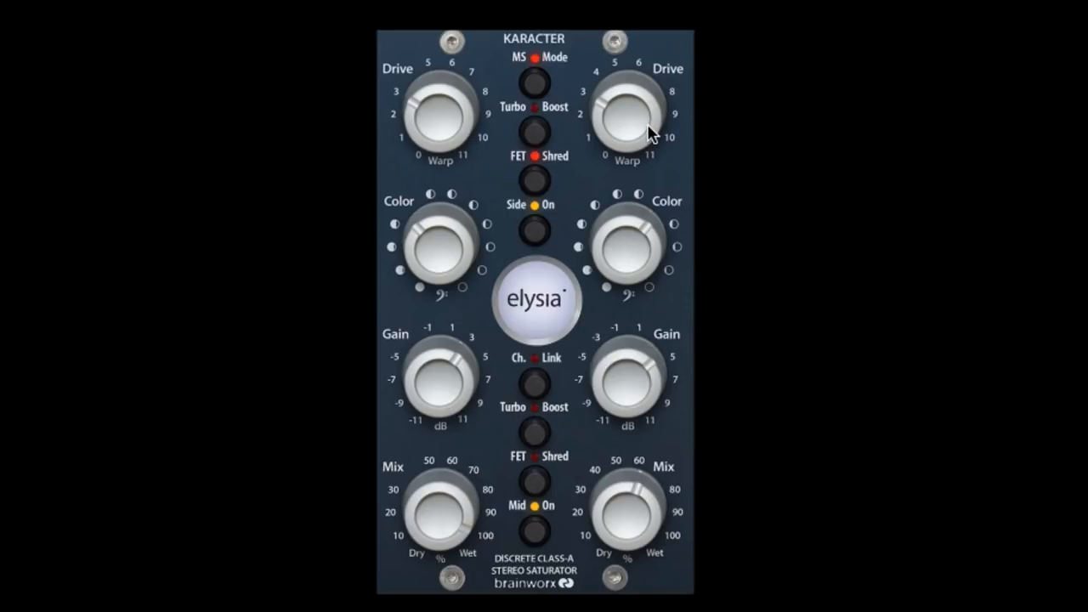
{"action": "mouse_move", "coordinate": [552, 183]}
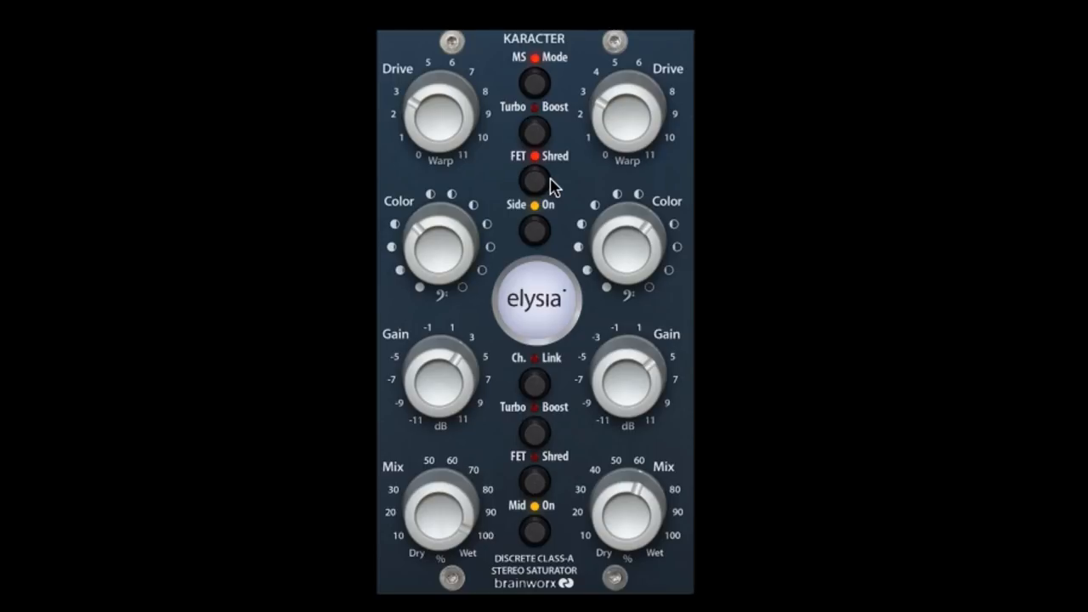
{"action": "mouse_move", "coordinate": [650, 254]}
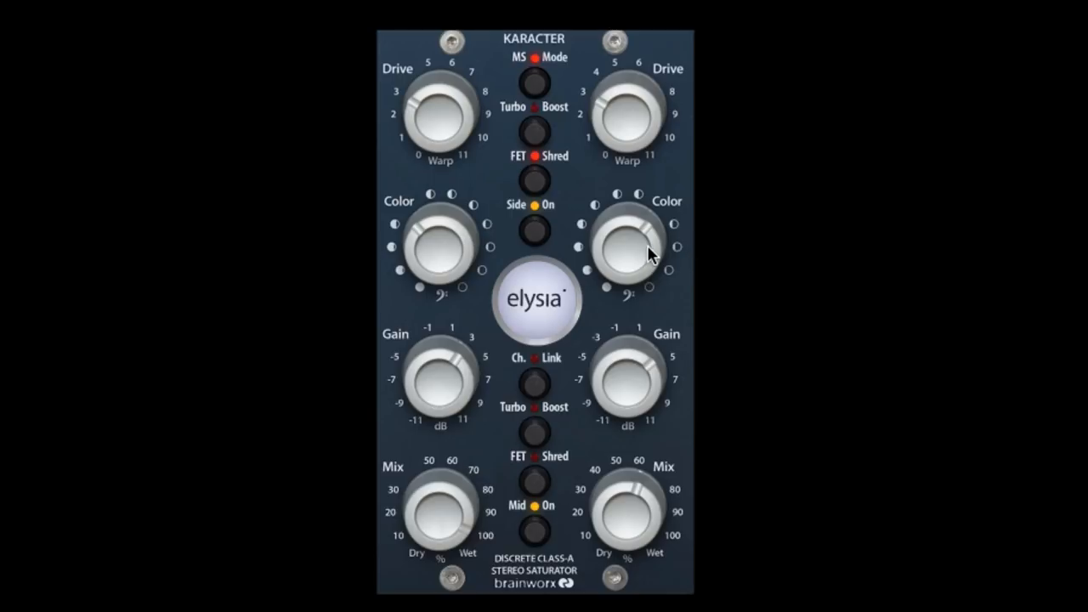
{"action": "mouse_move", "coordinate": [649, 370]}
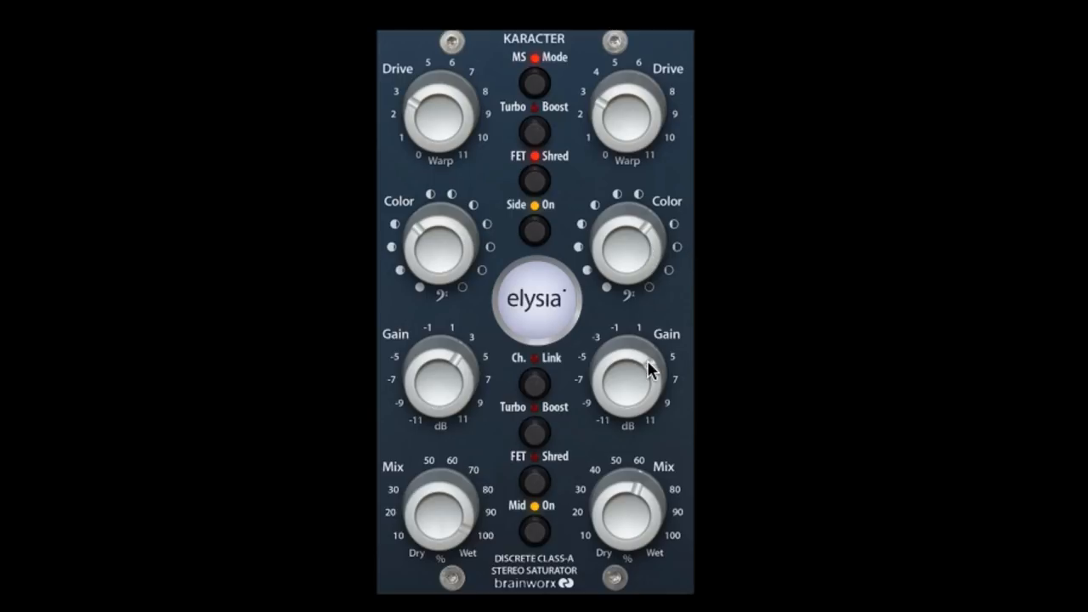
{"action": "mouse_move", "coordinate": [650, 508]}
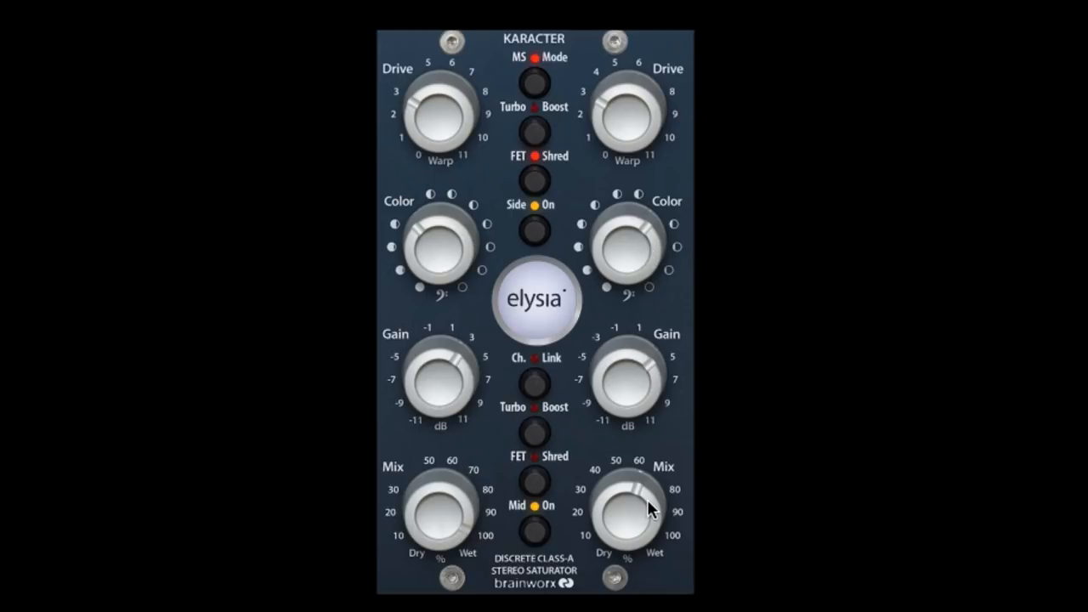